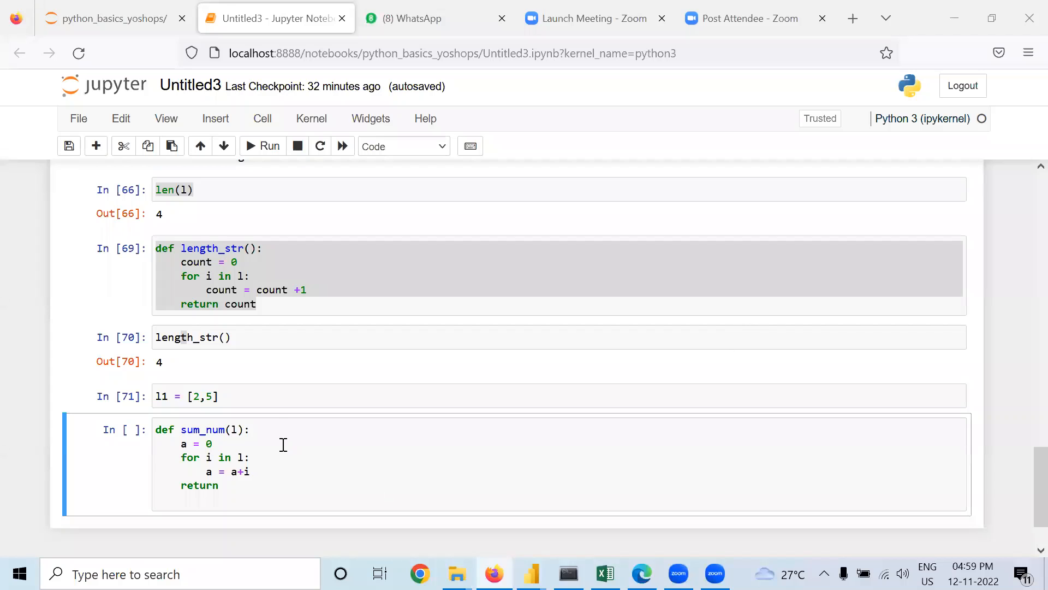
{"action": "mouse_move", "coordinate": [224, 422]}
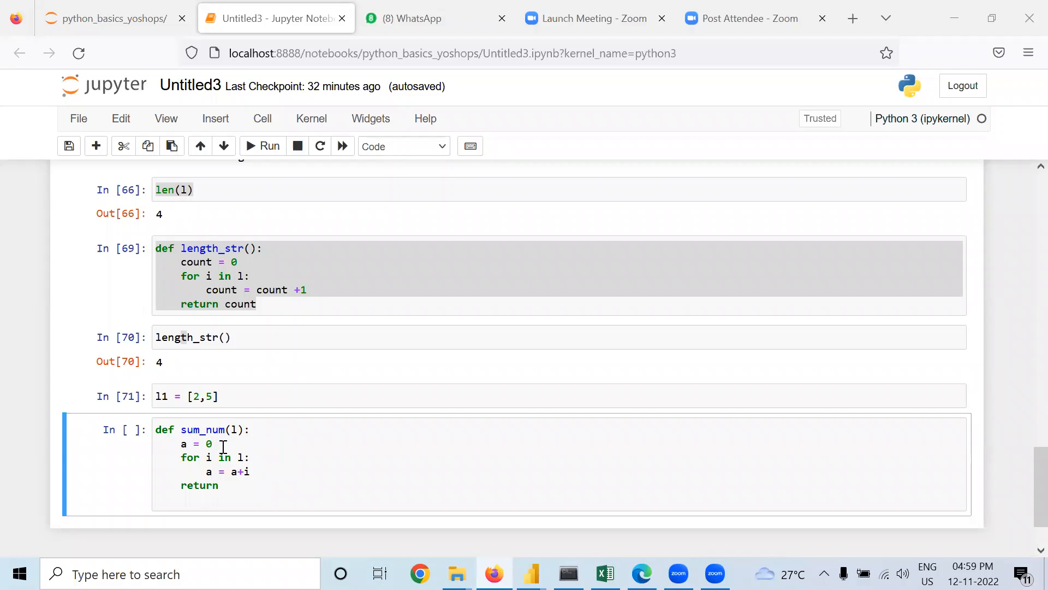
- Complete sum_num so its last line reads 'return a'
{"action": "double_click", "coordinate": [209, 444]}
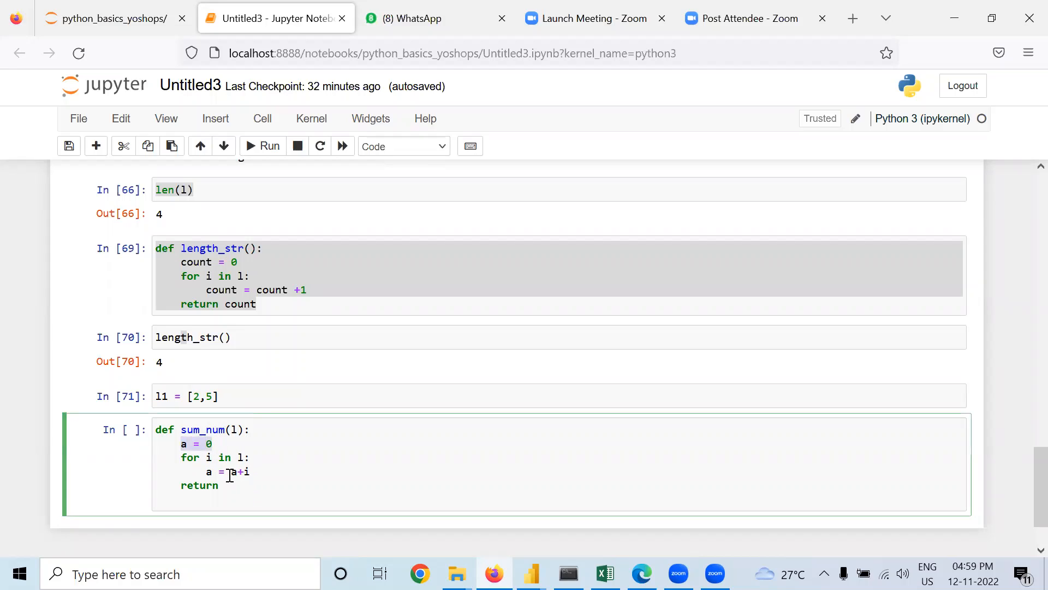
{"action": "left_click", "coordinate": [227, 485]}
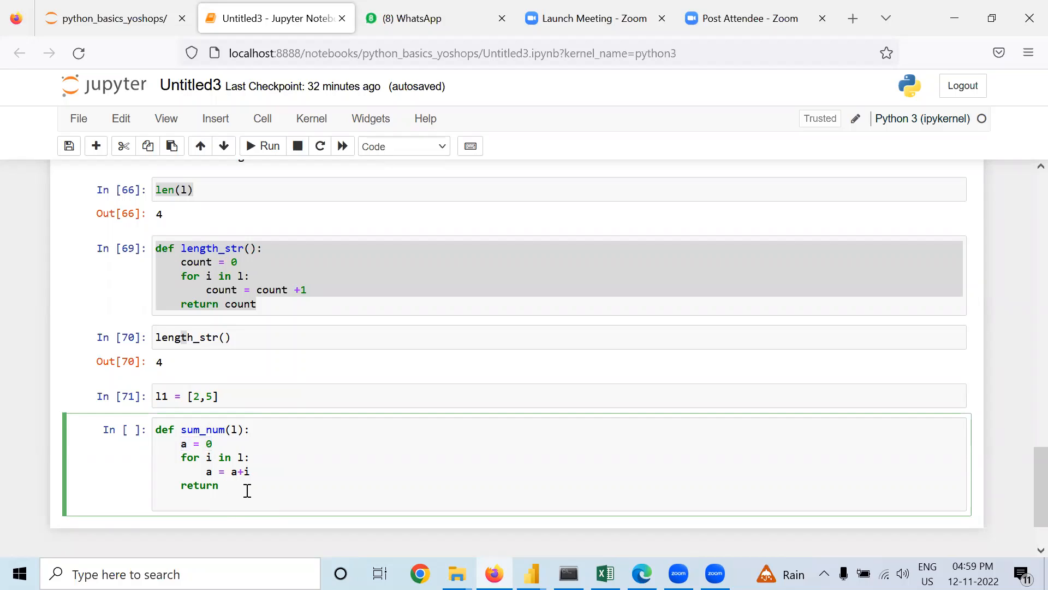
{"action": "type", "text": "a"}
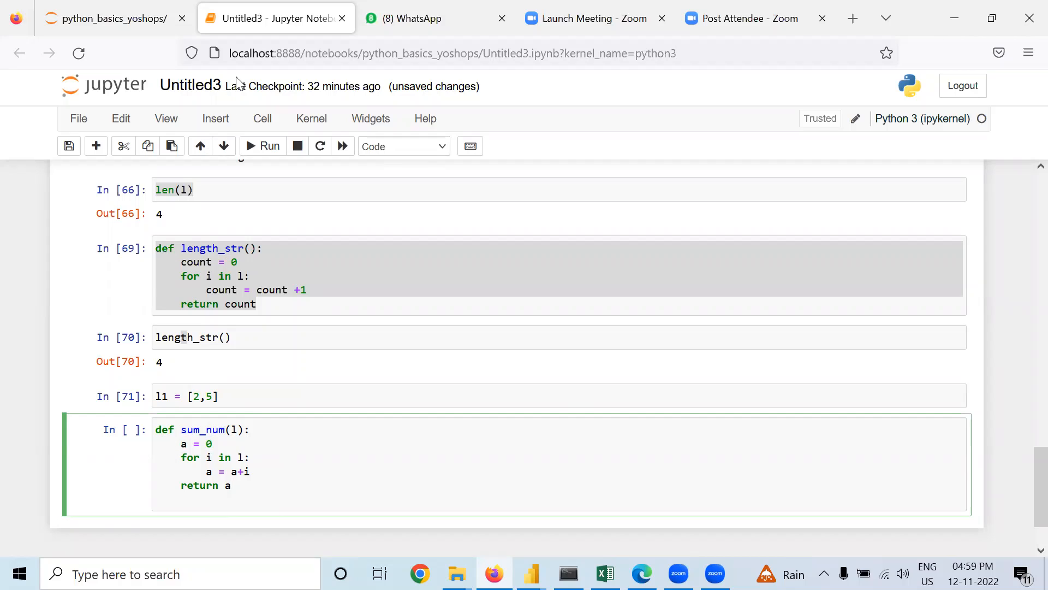
- Run the sum_num definition and call sum_num(l1) in a new cell, returning 7
{"action": "left_click", "coordinate": [270, 146]}
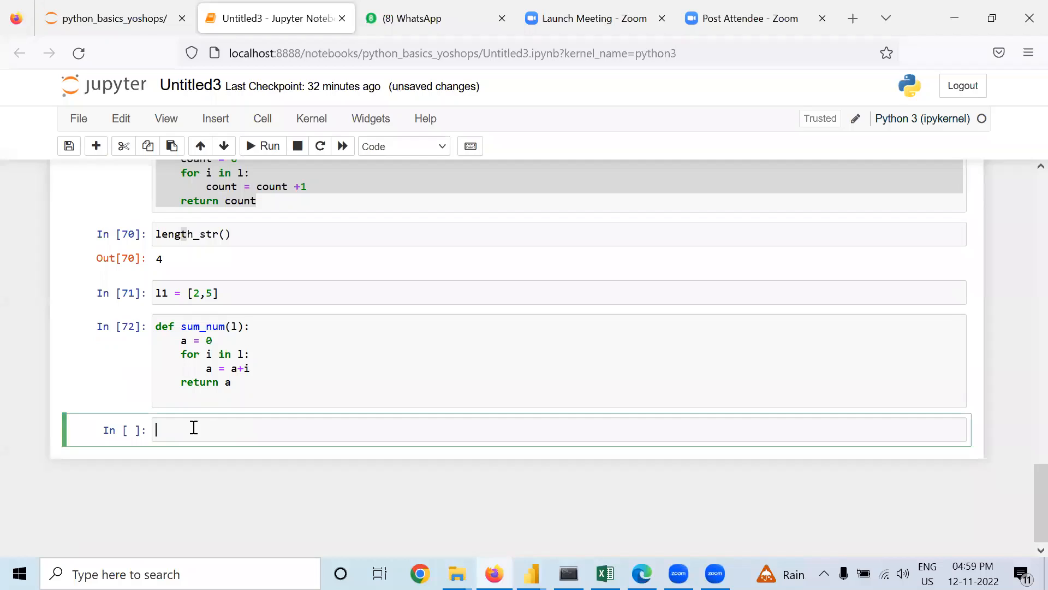
{"action": "type", "text": "su"}
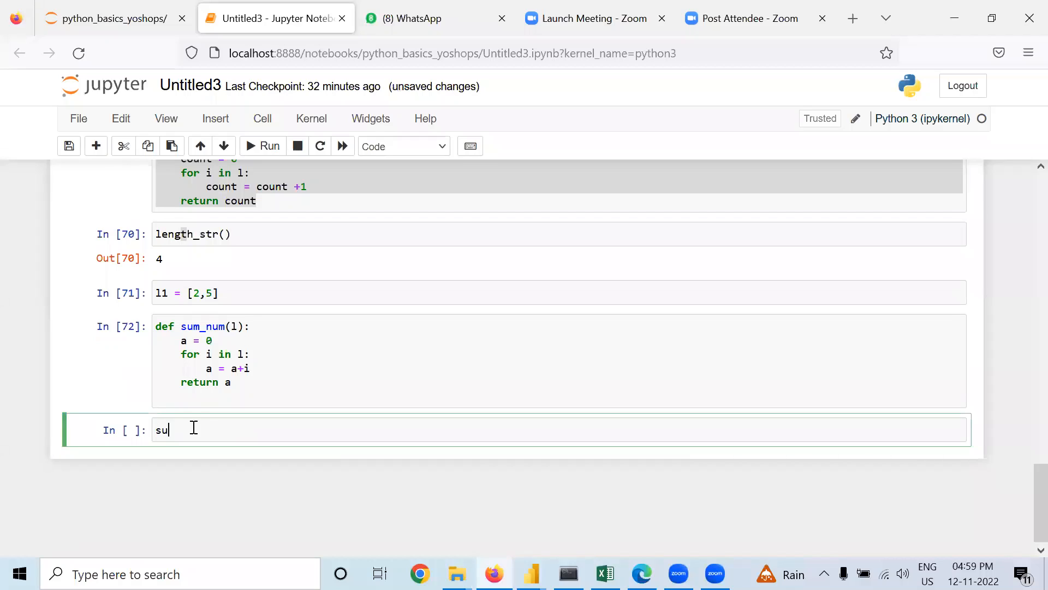
{"action": "type", "text": "m_n"}
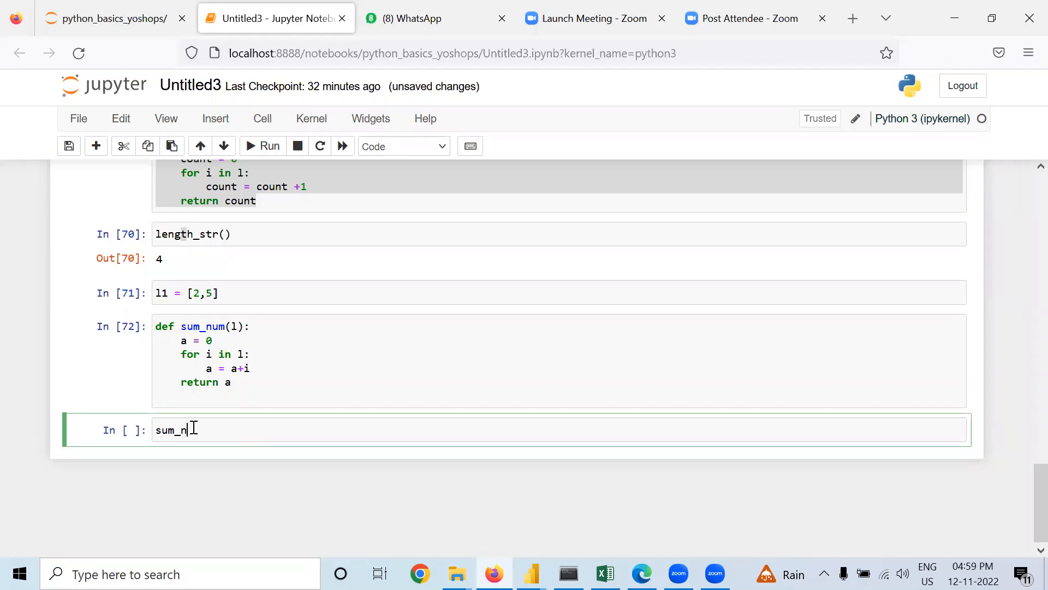
{"action": "type", "text": "um"}
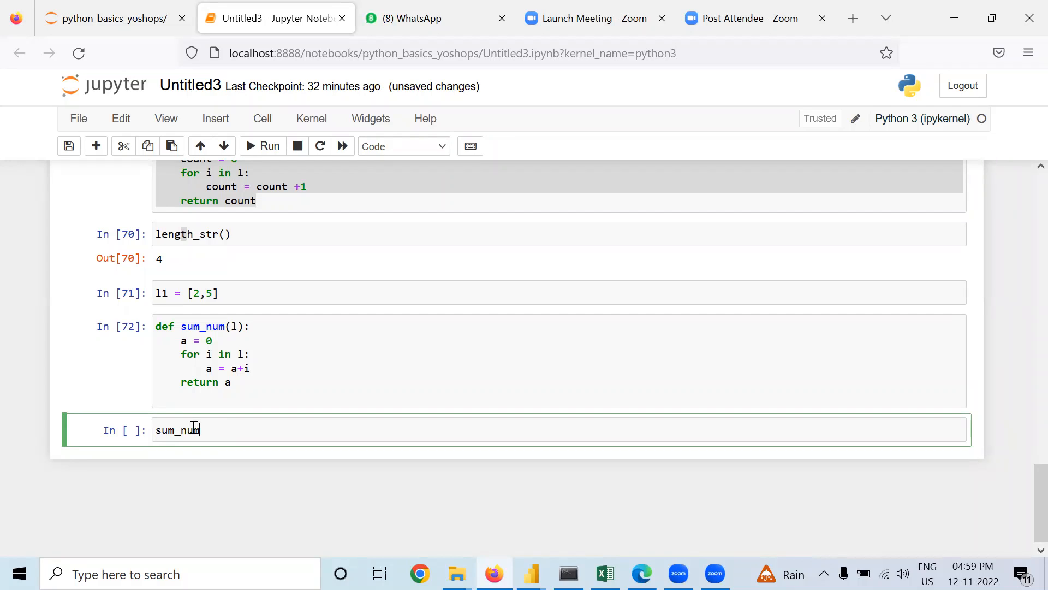
{"action": "type", "text": "()"}
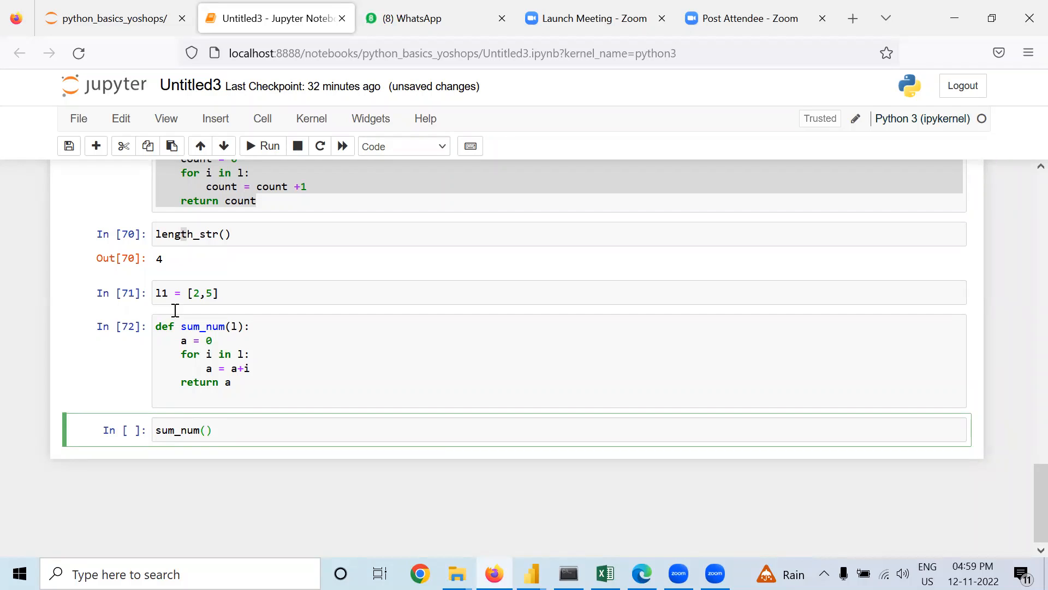
{"action": "mouse_move", "coordinate": [239, 326]}
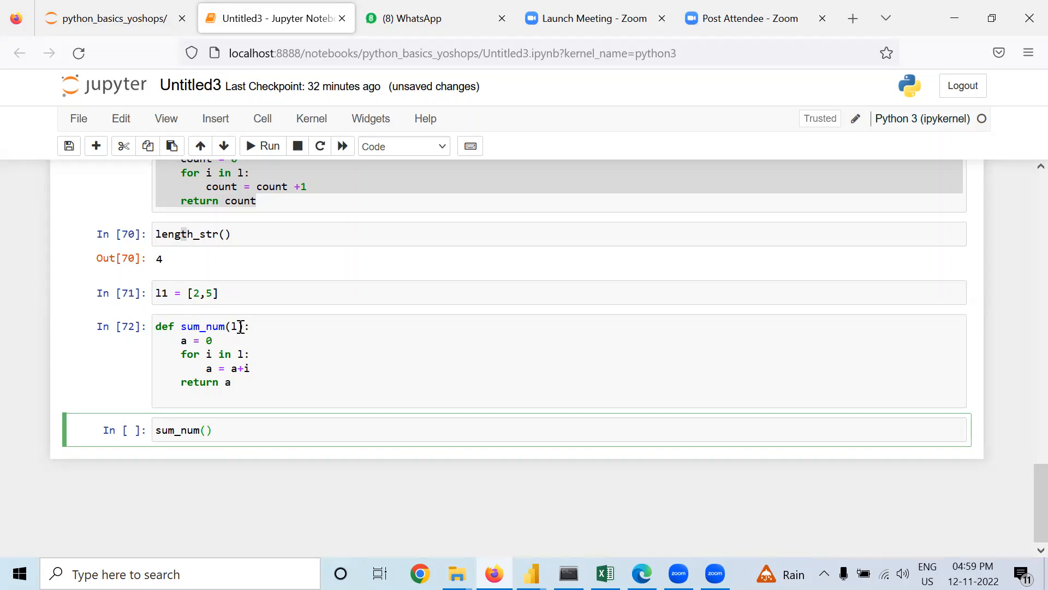
{"action": "type", "text": "l"}
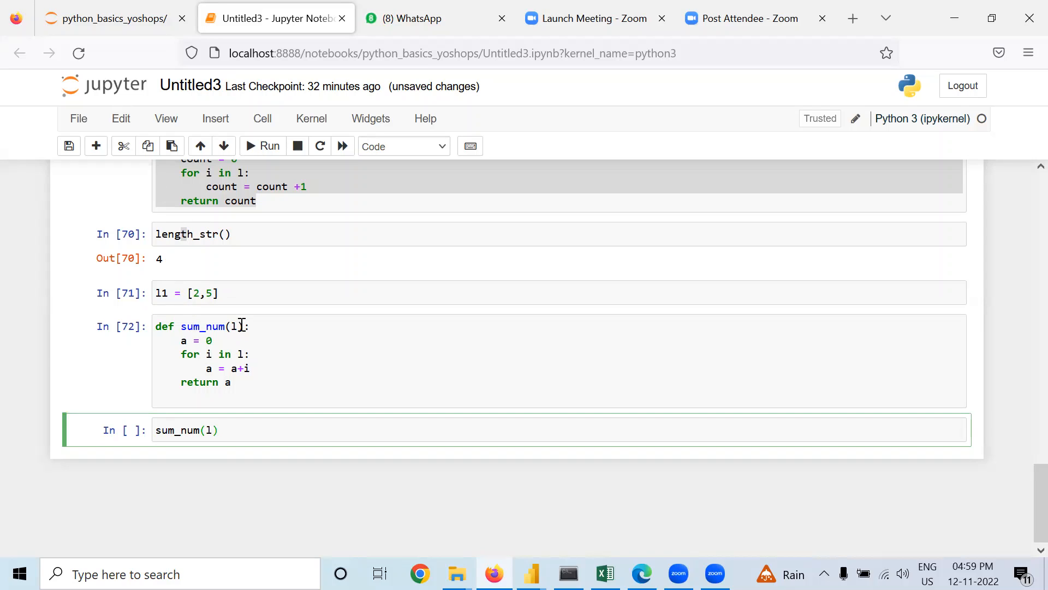
{"action": "type", "text": "1"}
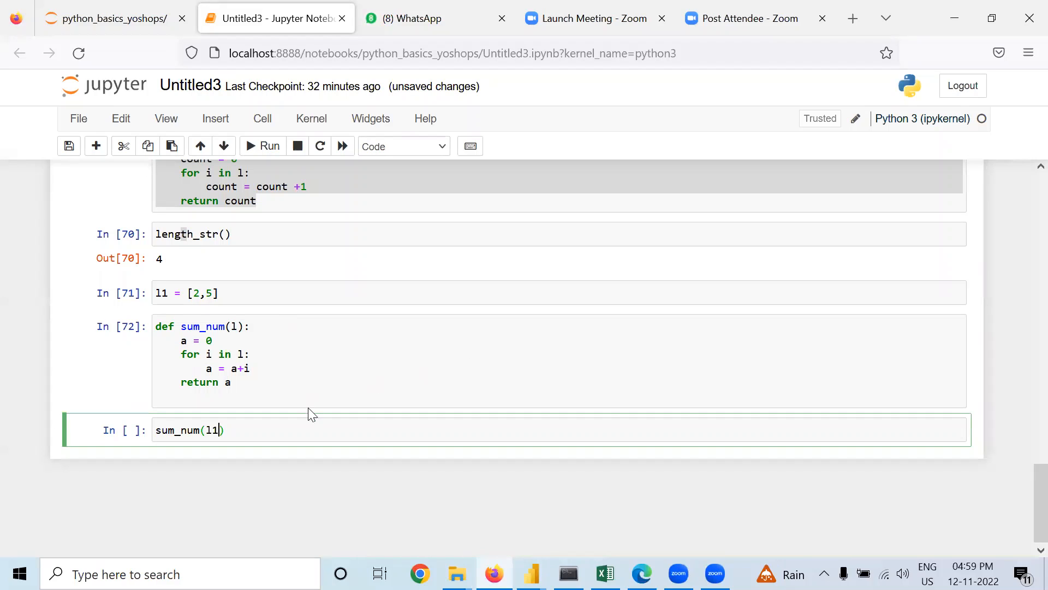
{"action": "mouse_move", "coordinate": [282, 165]}
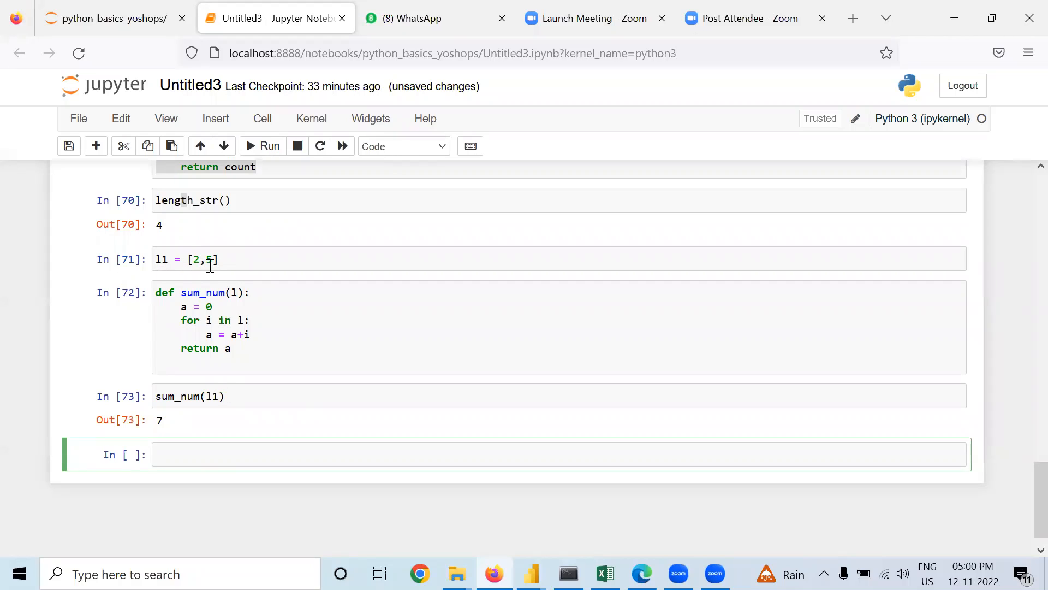
{"action": "left_click", "coordinate": [468, 455]}
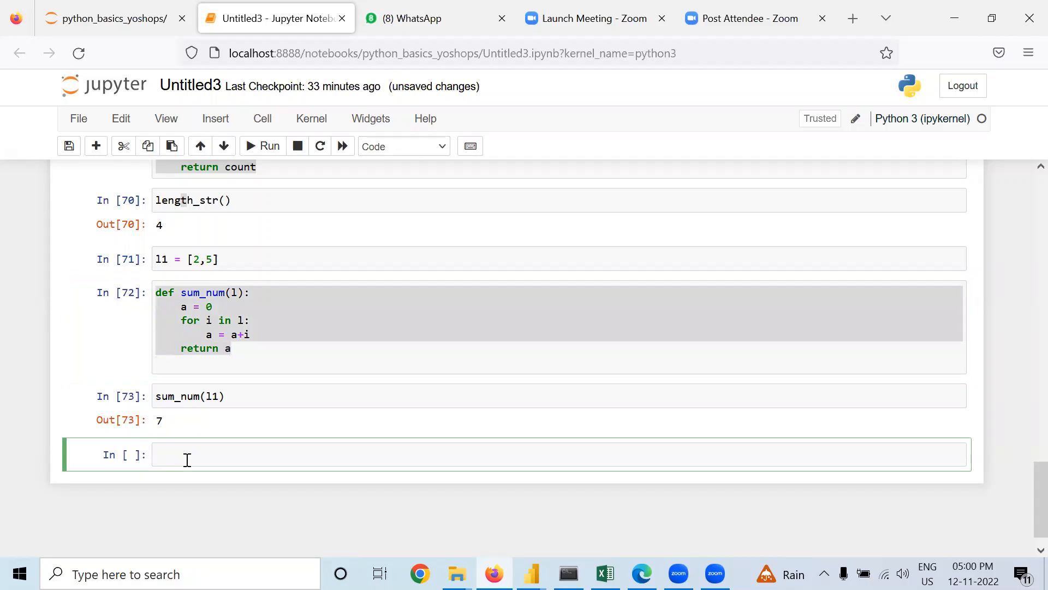
- Enter 'def sum_num(l):' as a second copy of the definition in the empty cell
{"action": "type", "text": "def sum_num(l):"}
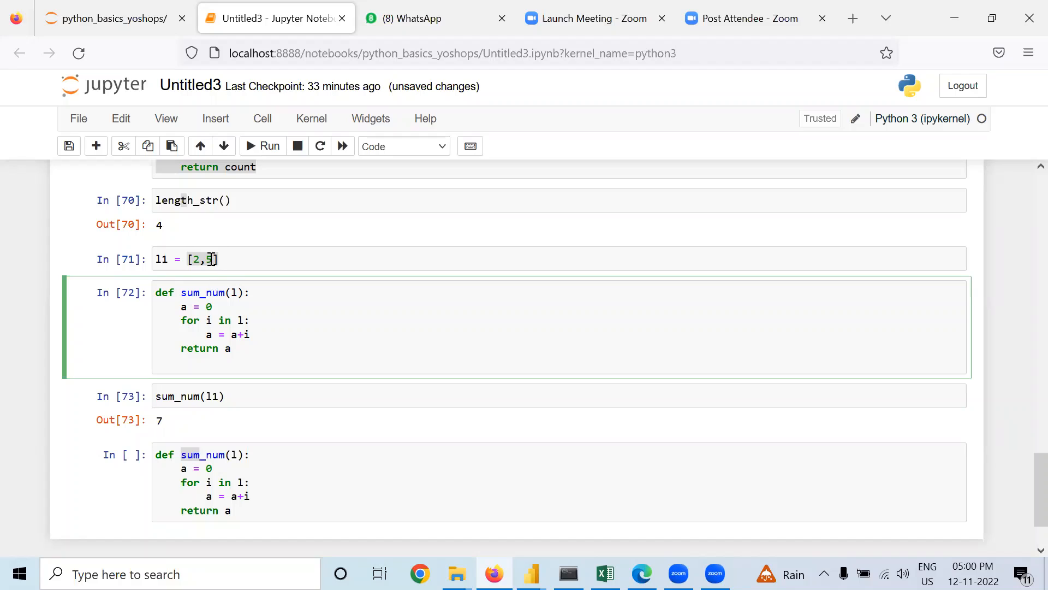
{"action": "mouse_move", "coordinate": [244, 320]}
{"action": "type", "text": ","}
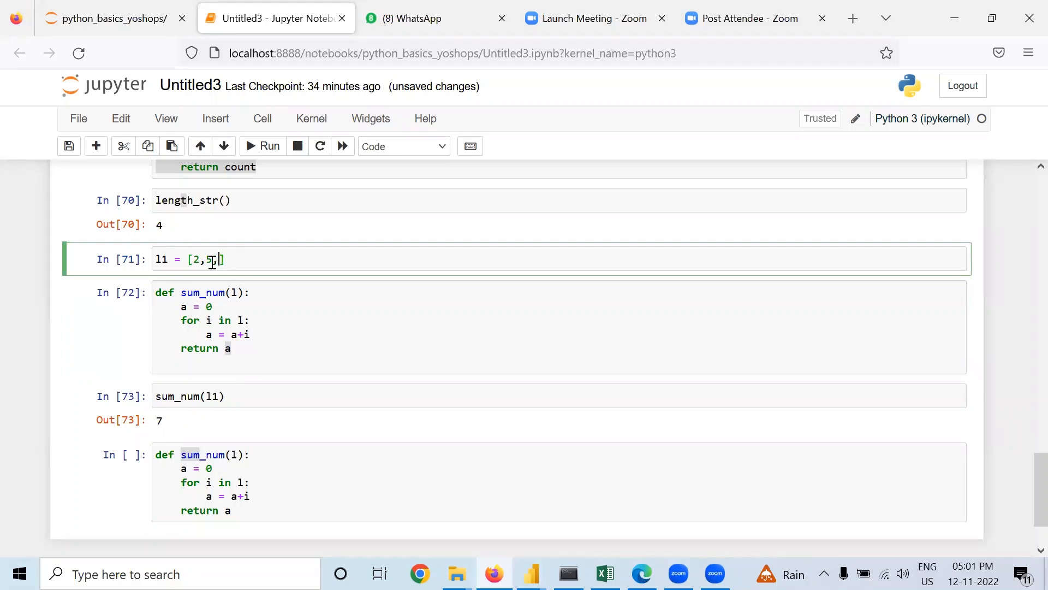
- Add 8 then 9 to l1, rerunning the list, function and call cells each time
{"action": "type", "text": "8"}
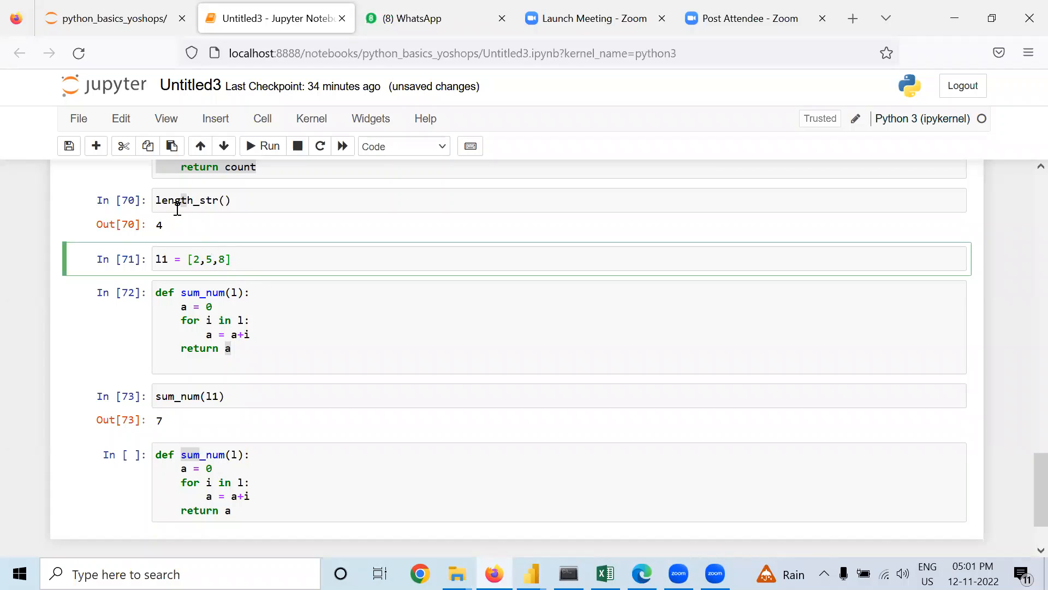
{"action": "left_click", "coordinate": [265, 145]}
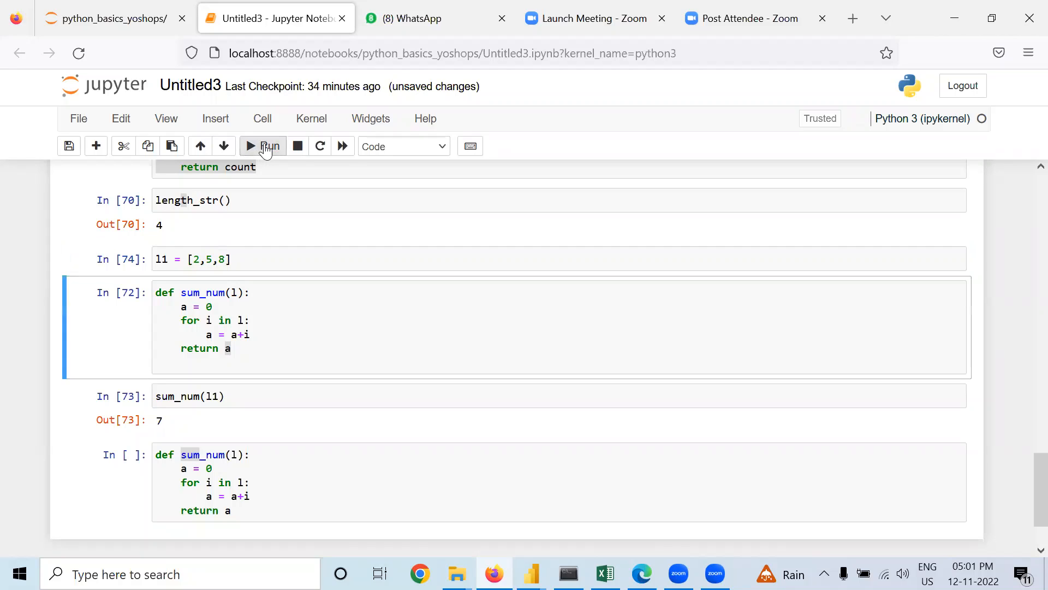
{"action": "left_click", "coordinate": [269, 145]}
{"action": "type", "text": ","}
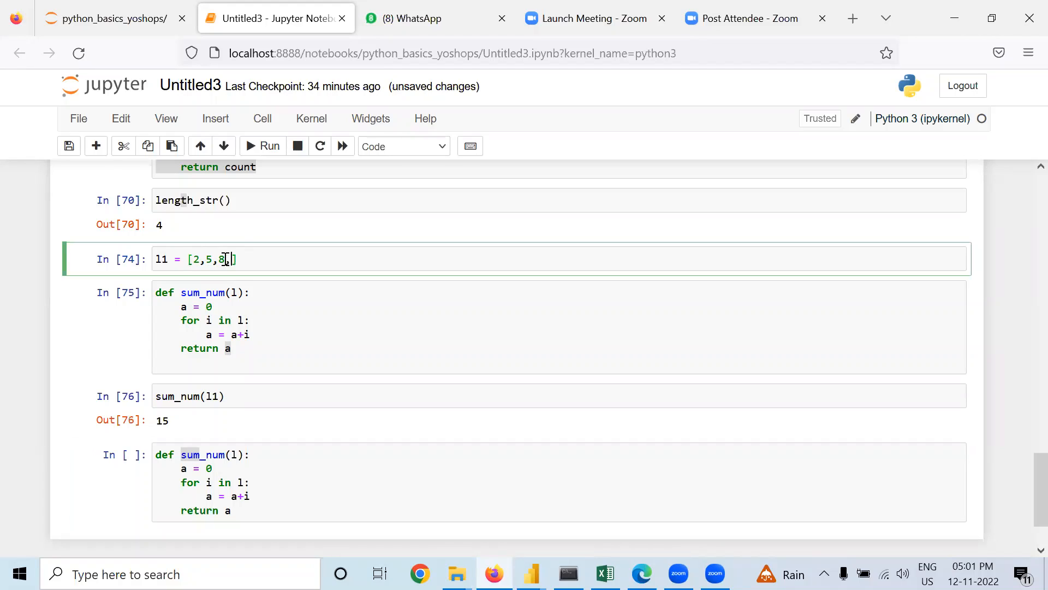
{"action": "type", "text": "9"}
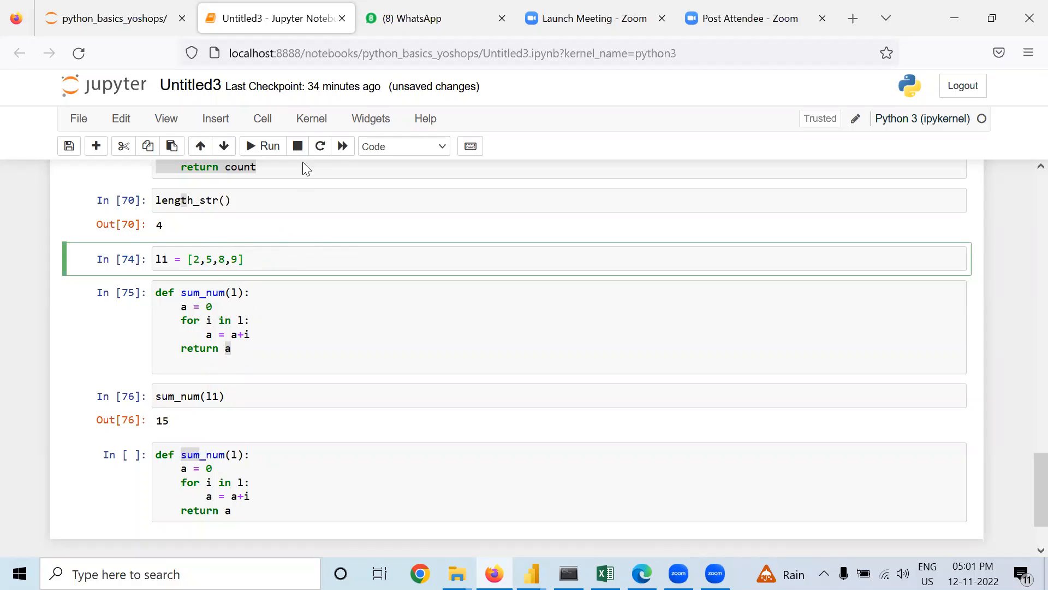
{"action": "left_click", "coordinate": [268, 145]}
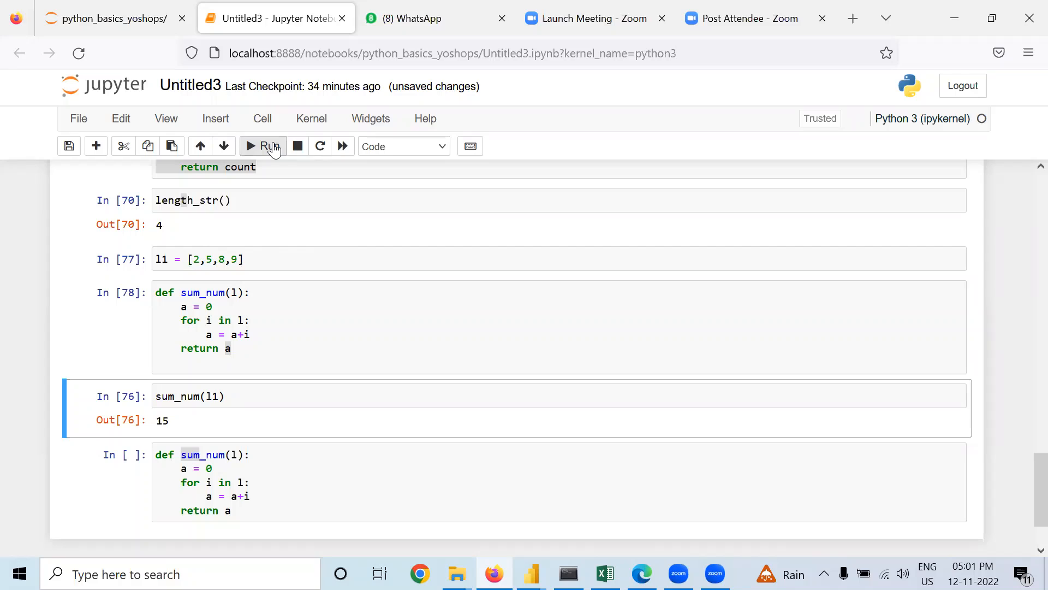
{"action": "left_click", "coordinate": [270, 145]}
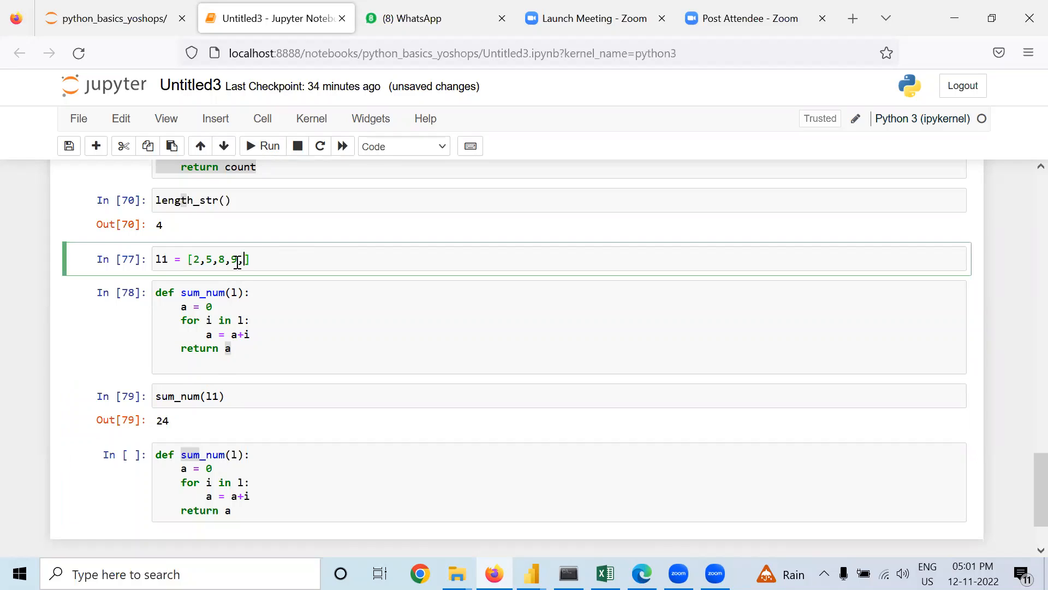
- Append 12 so l1 is [2,5,8,9,12] and rerun, giving sum_num(l1) = 36
{"action": "type", "text": ",1"}
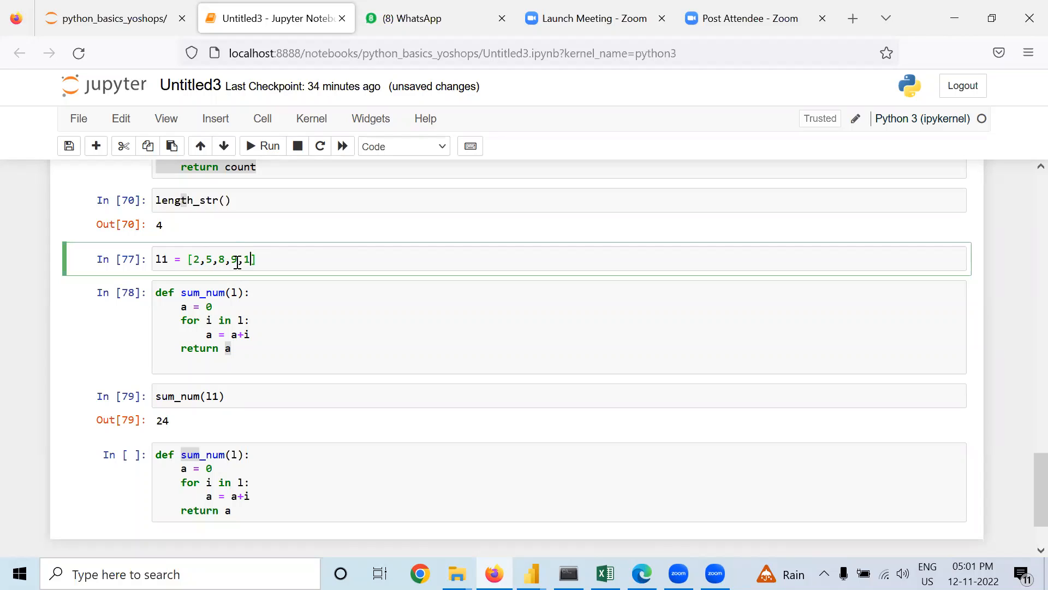
{"action": "type", "text": "2"}
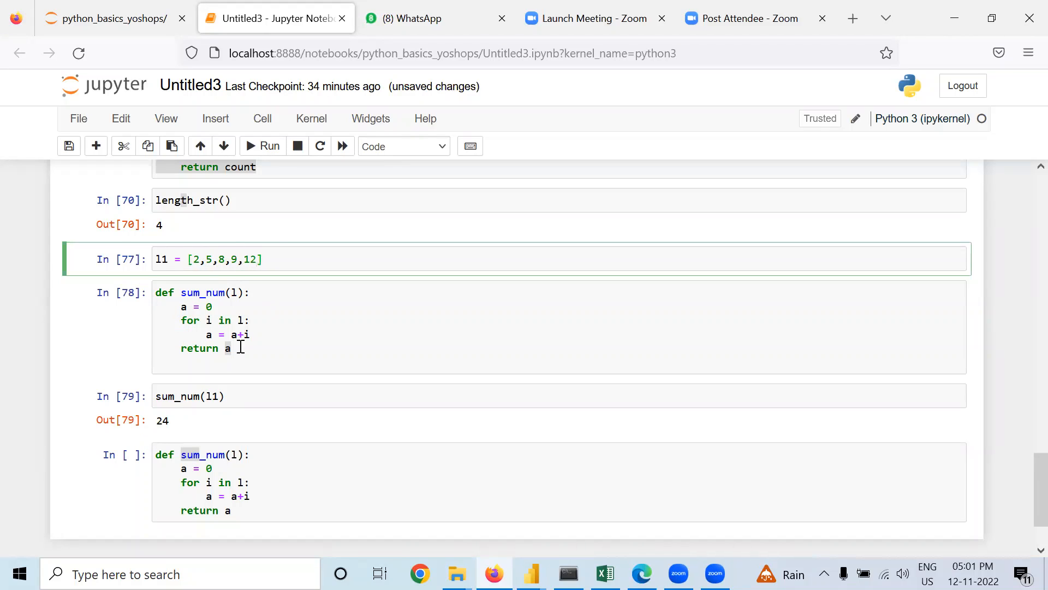
{"action": "mouse_move", "coordinate": [263, 146]}
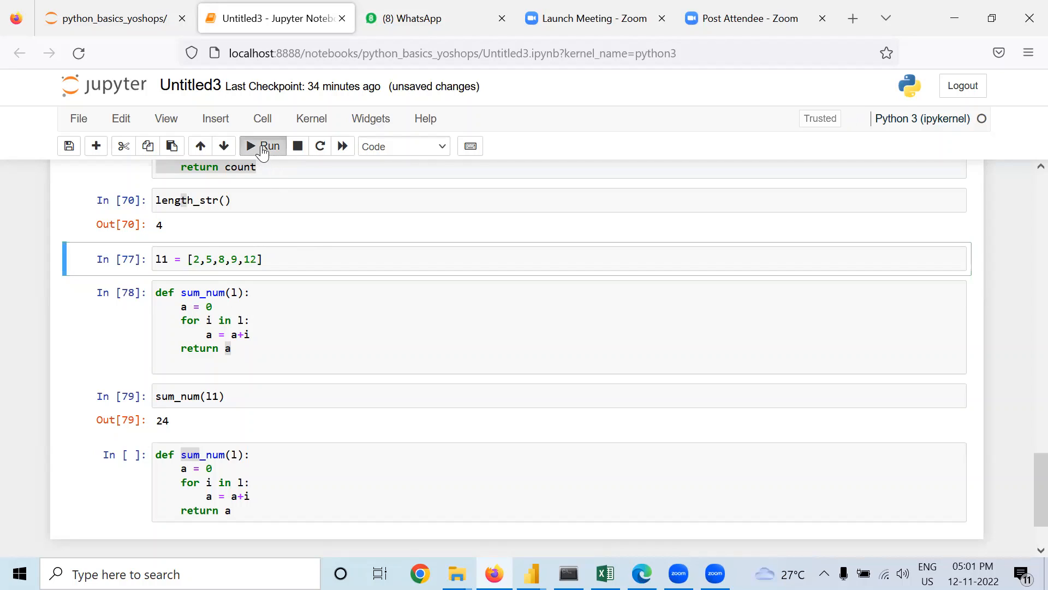
{"action": "left_click", "coordinate": [262, 145]}
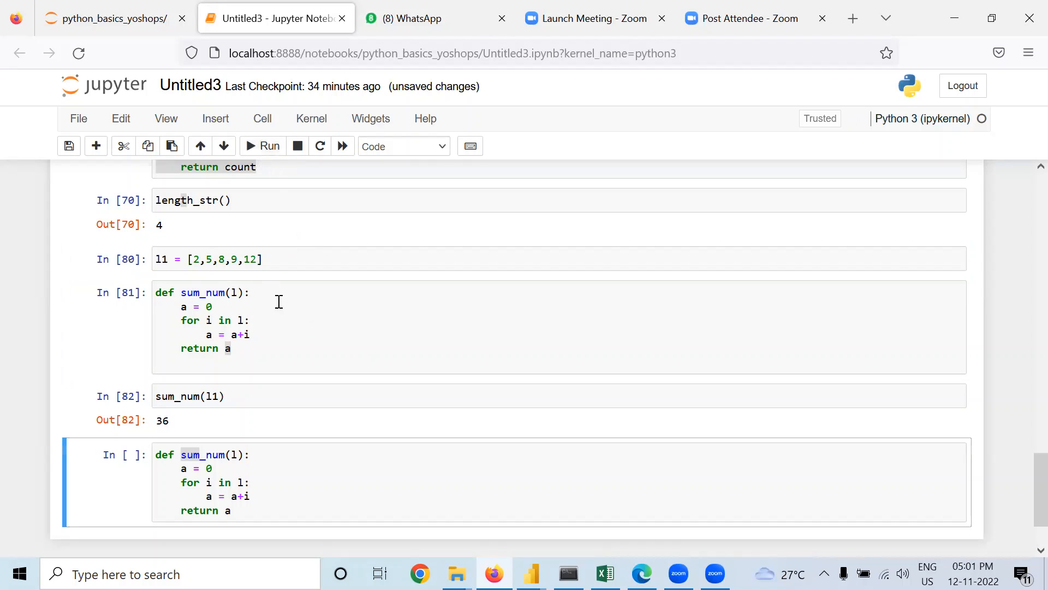
{"action": "mouse_move", "coordinate": [243, 261]}
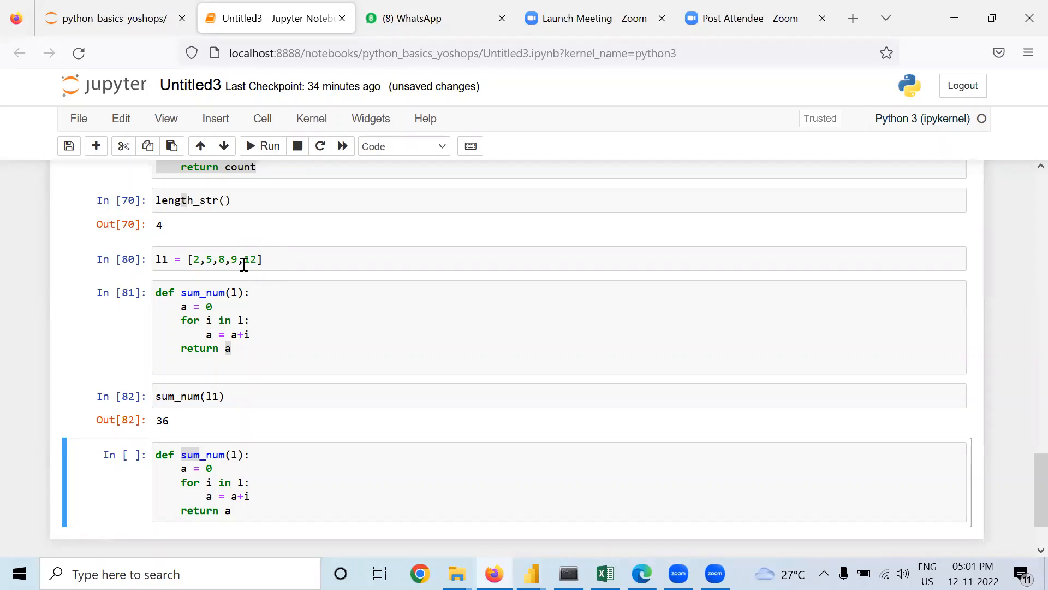
{"action": "mouse_move", "coordinate": [290, 300]}
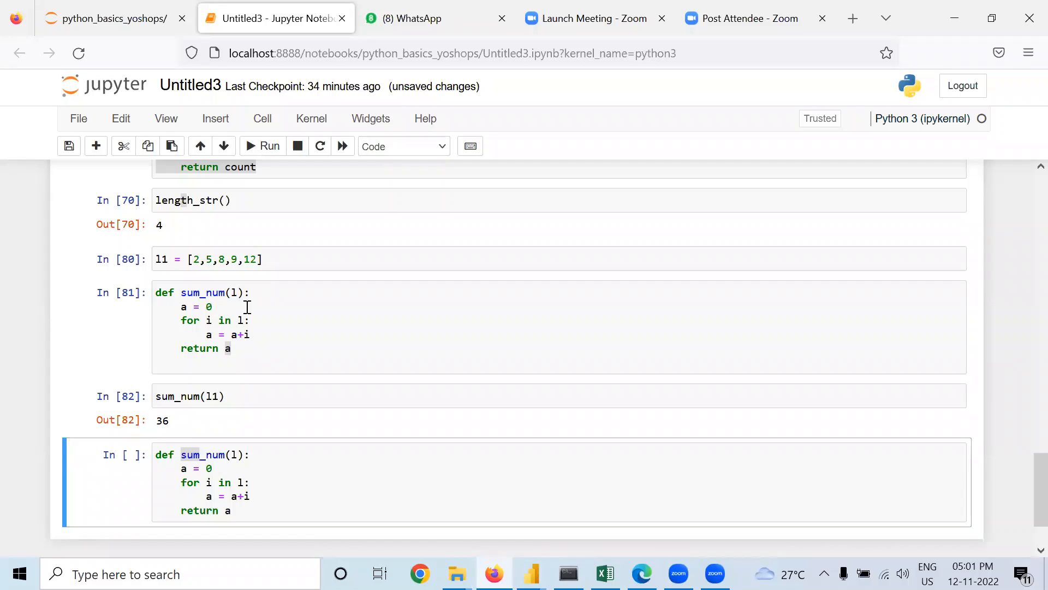
{"action": "mouse_move", "coordinate": [252, 334]}
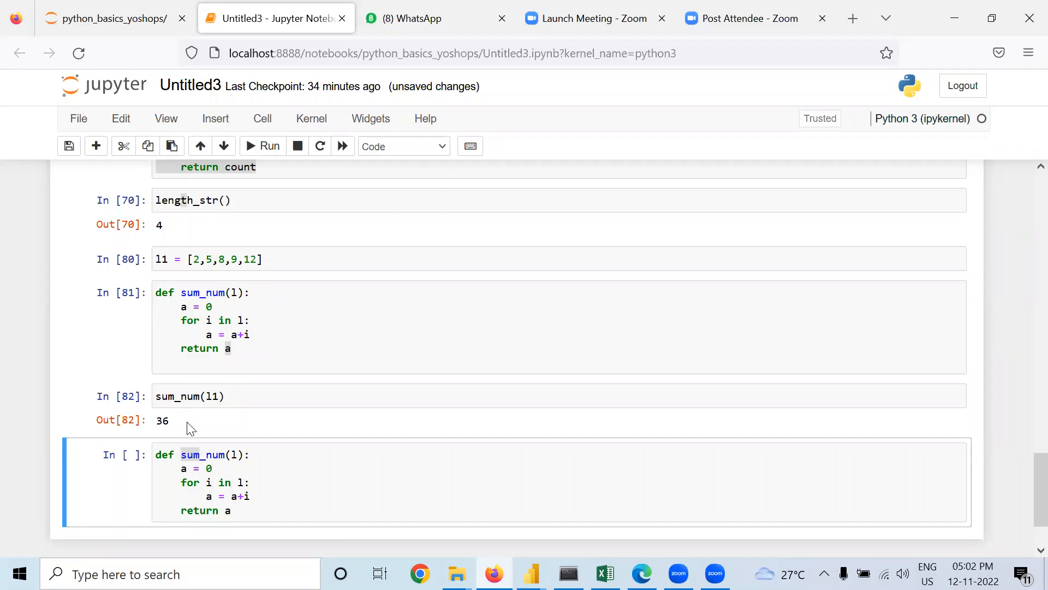
- Turn the copied cell into mul_num with a = 1 and a*i in the loop body
{"action": "left_click", "coordinate": [401, 145]}
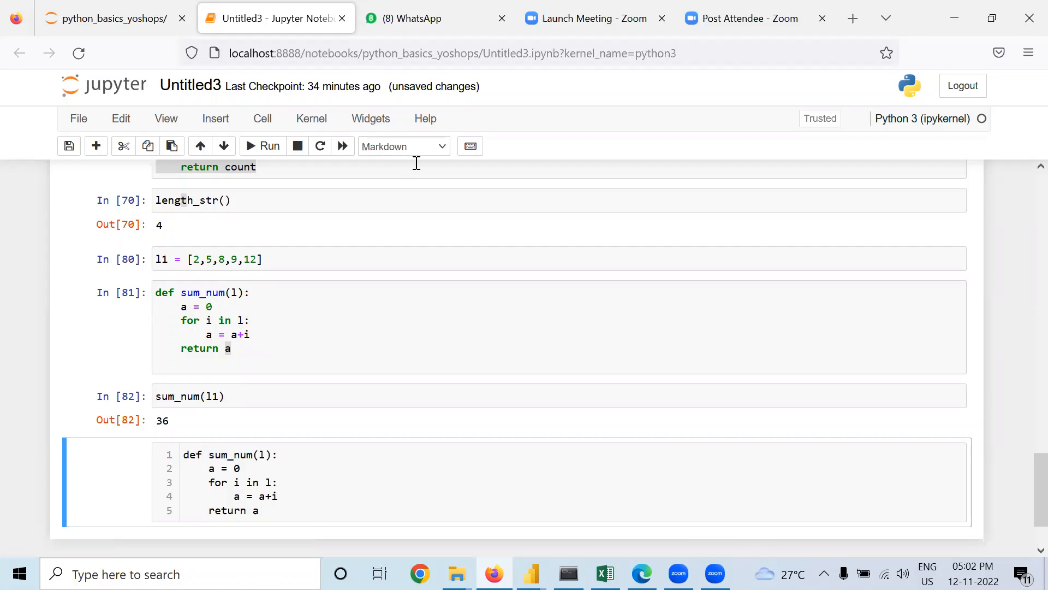
{"action": "left_click", "coordinate": [403, 145]}
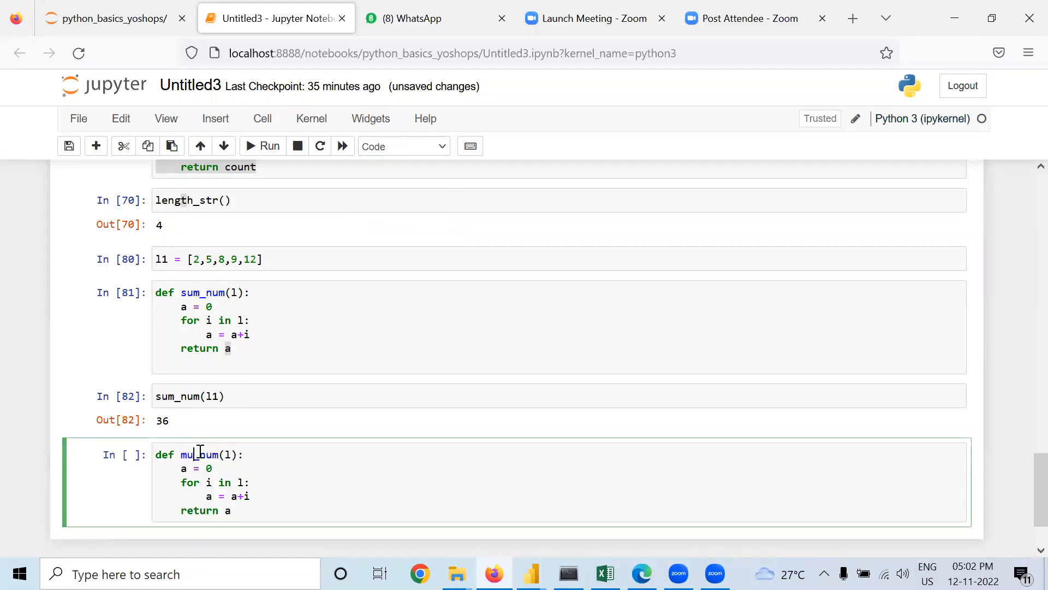
{"action": "type", "text": "l"}
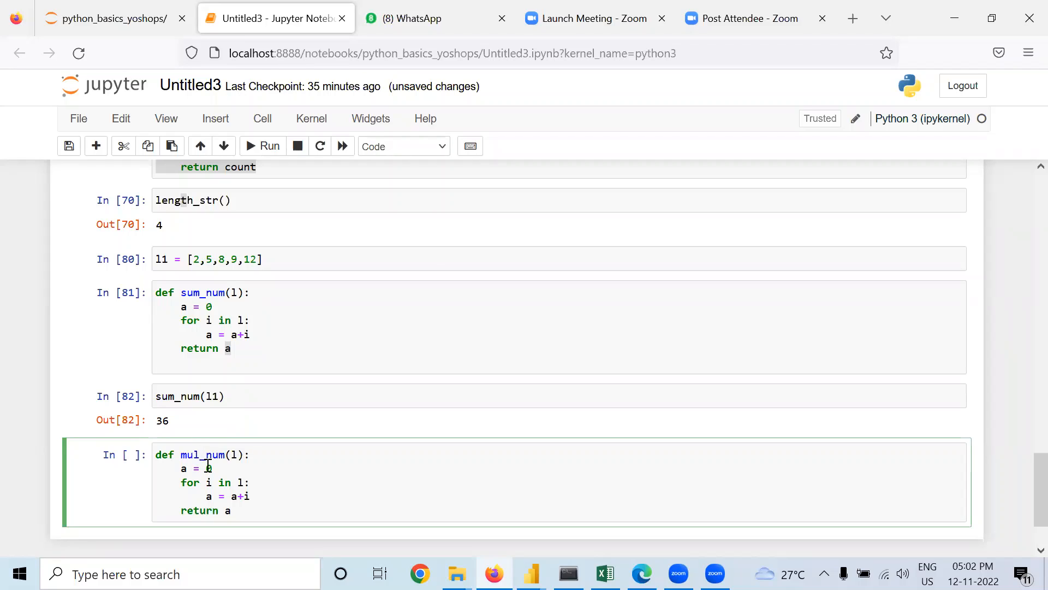
{"action": "type", "text": "1"}
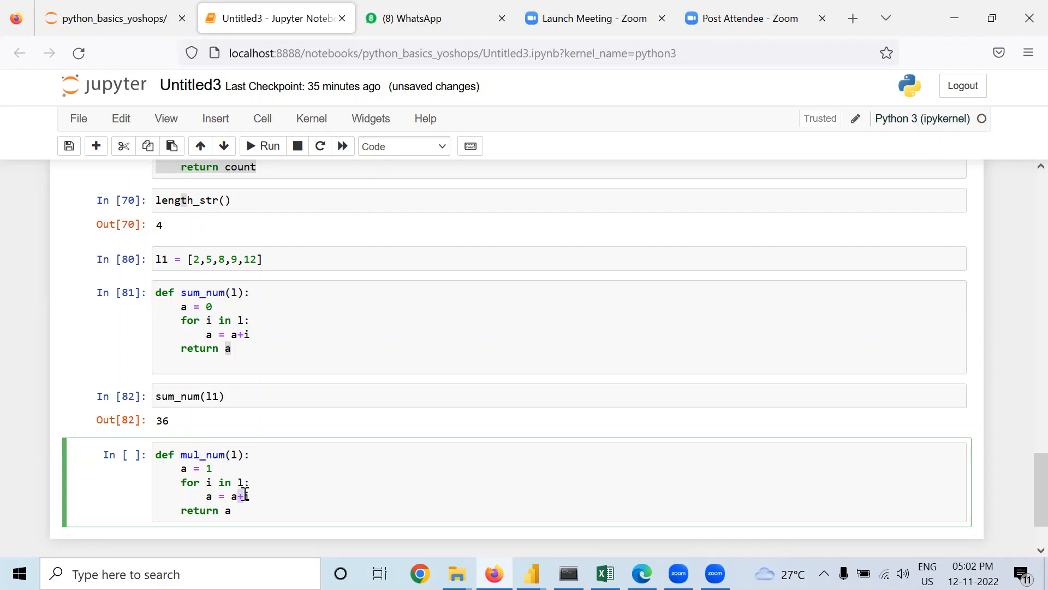
{"action": "type", "text": "*"}
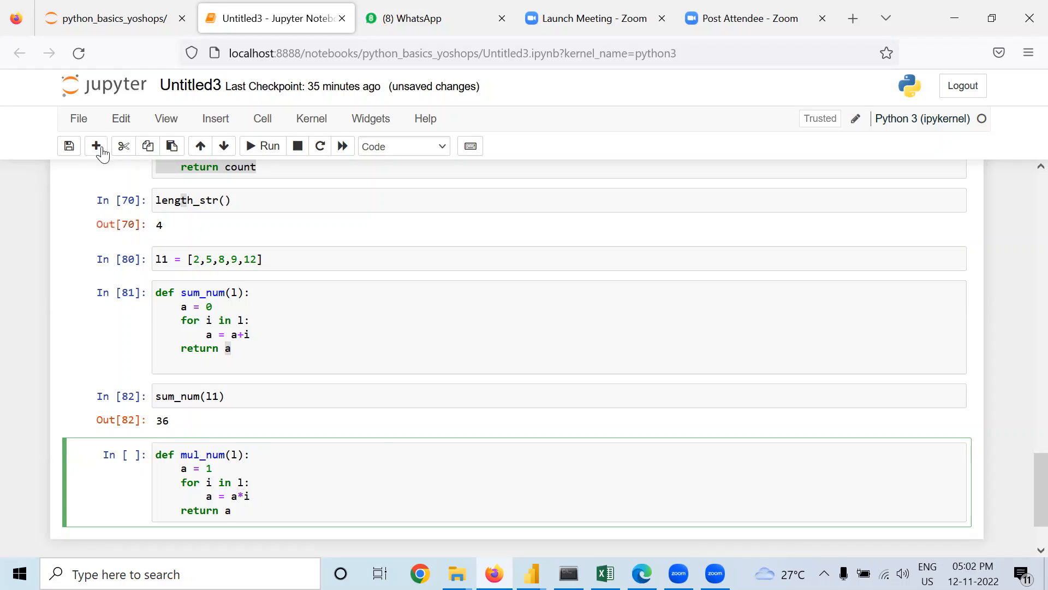
- Add a cell calling mul_num(l1) and run it with the definition, returning 8640
{"action": "left_click", "coordinate": [96, 145]}
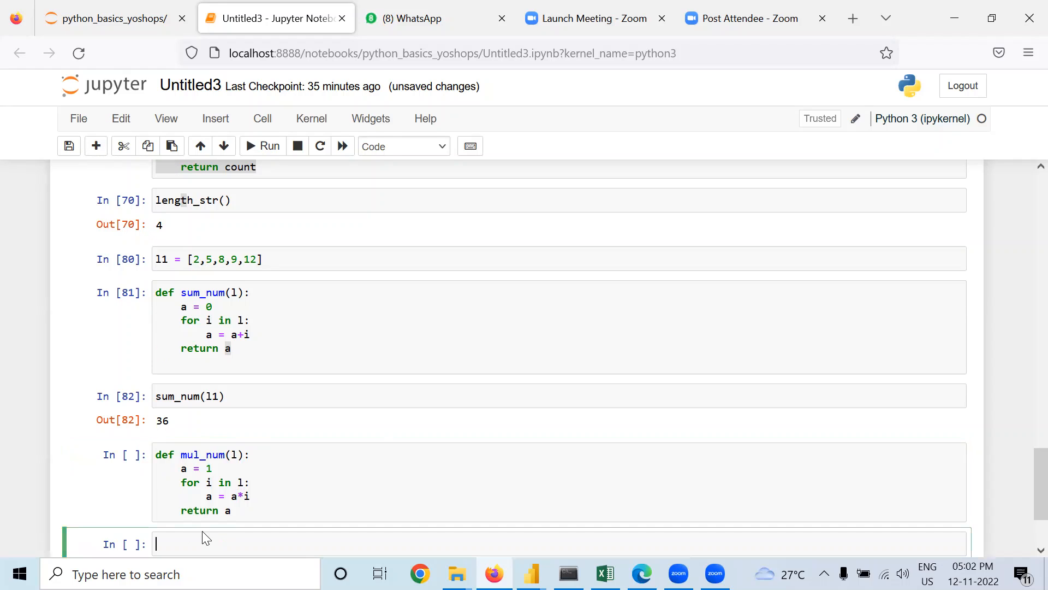
{"action": "scroll", "scroll_direction": "down", "scroll_amount": 3}
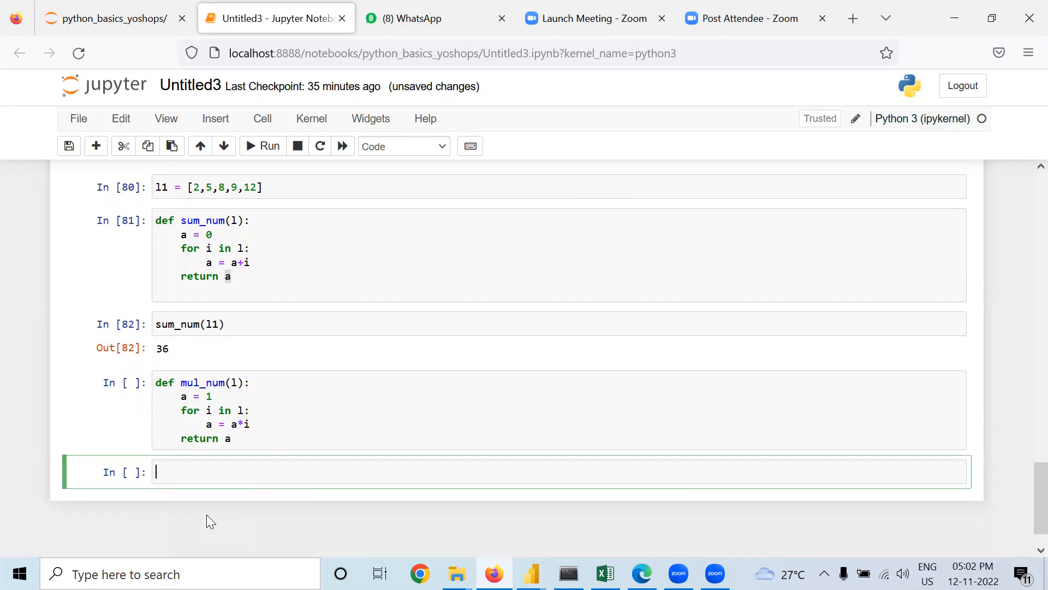
{"action": "type", "text": "mu"}
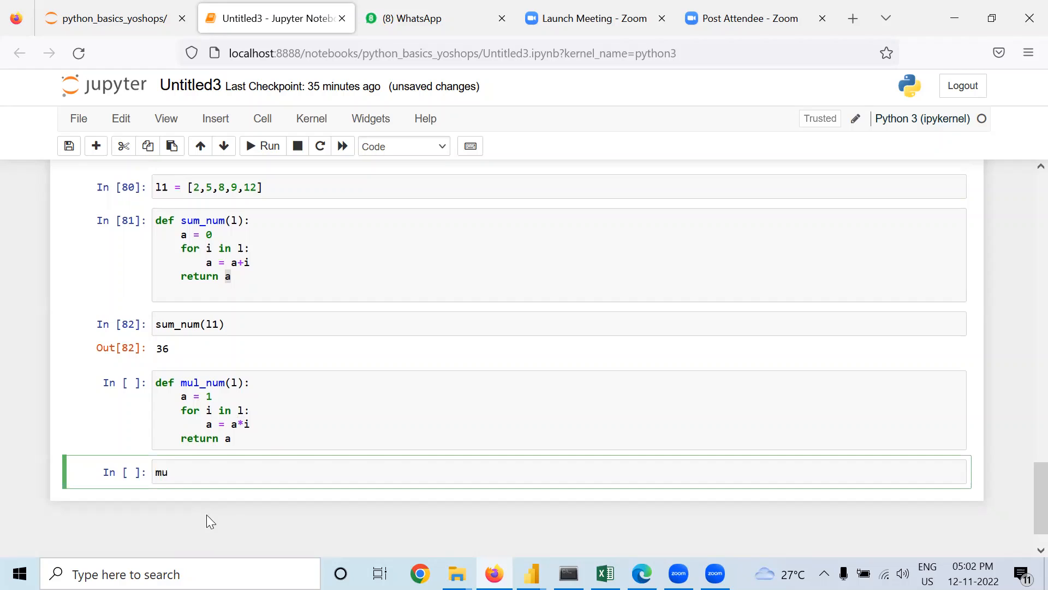
{"action": "type", "text": "l_"}
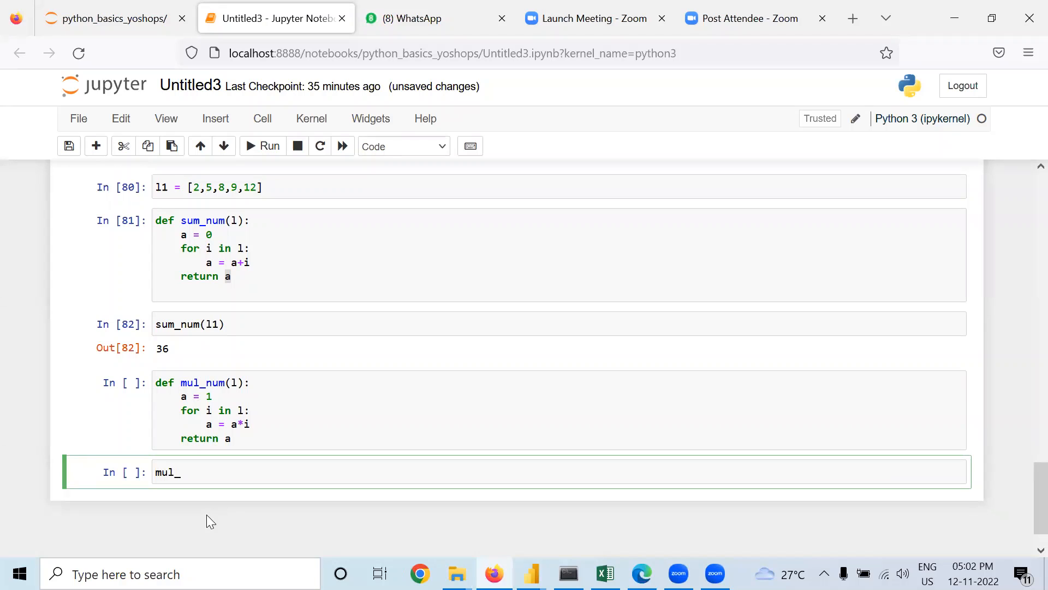
{"action": "type", "text": "num()"}
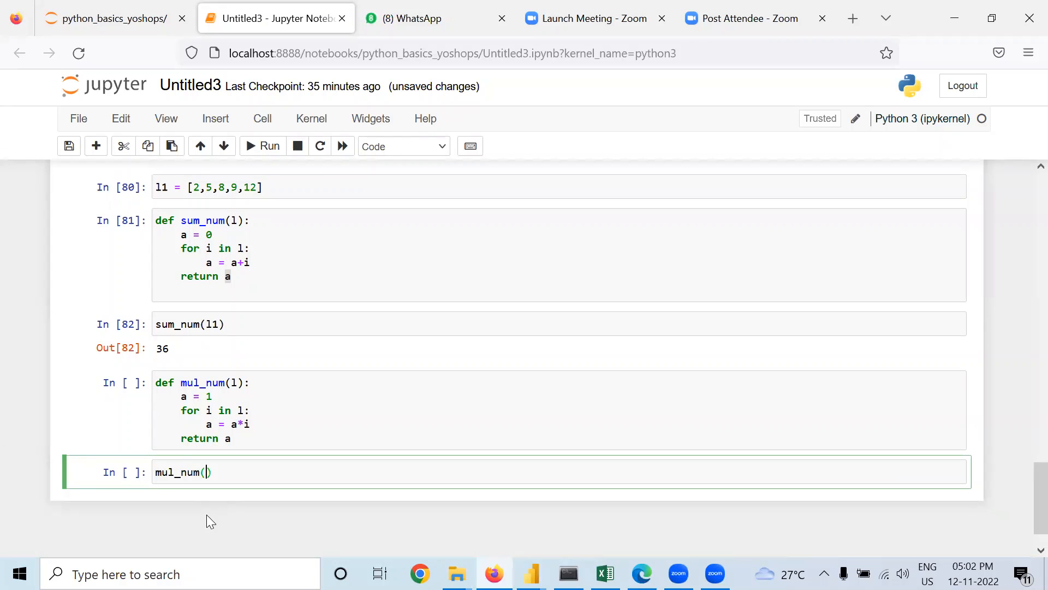
{"action": "type", "text": "l1"}
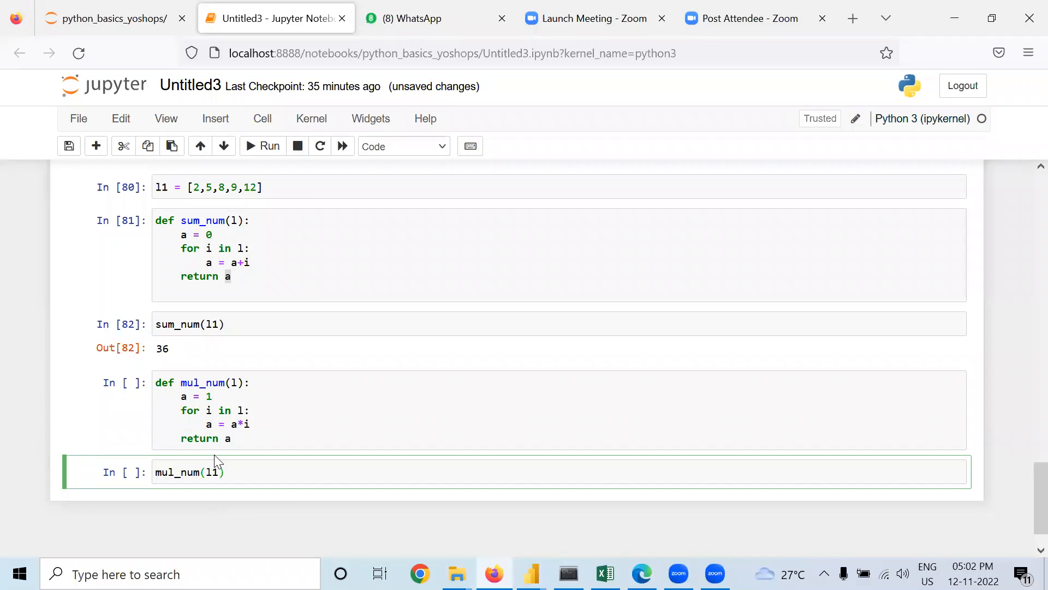
{"action": "left_click", "coordinate": [263, 146]}
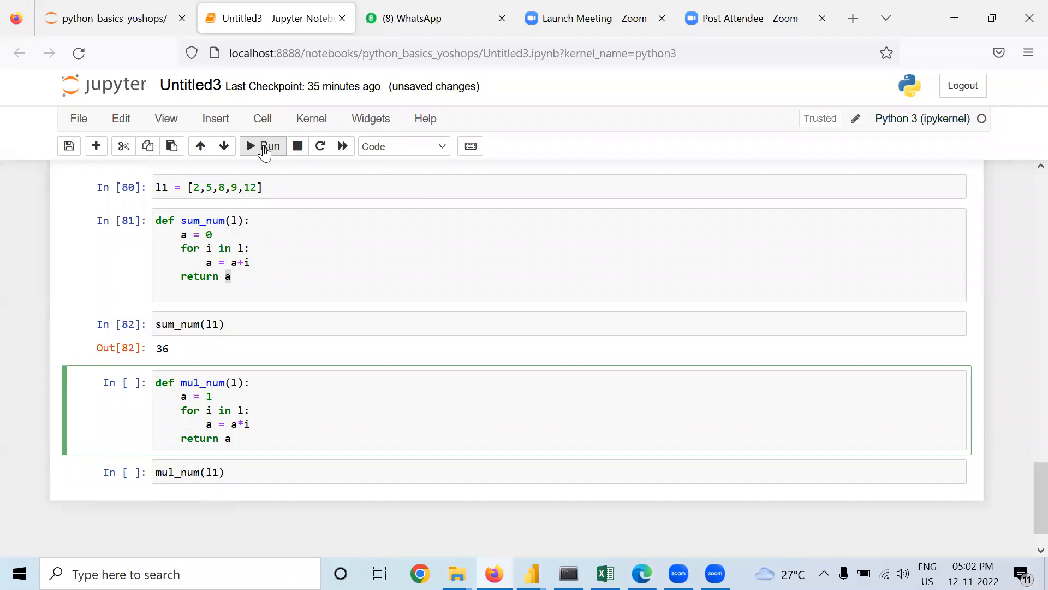
{"action": "left_click", "coordinate": [269, 145]}
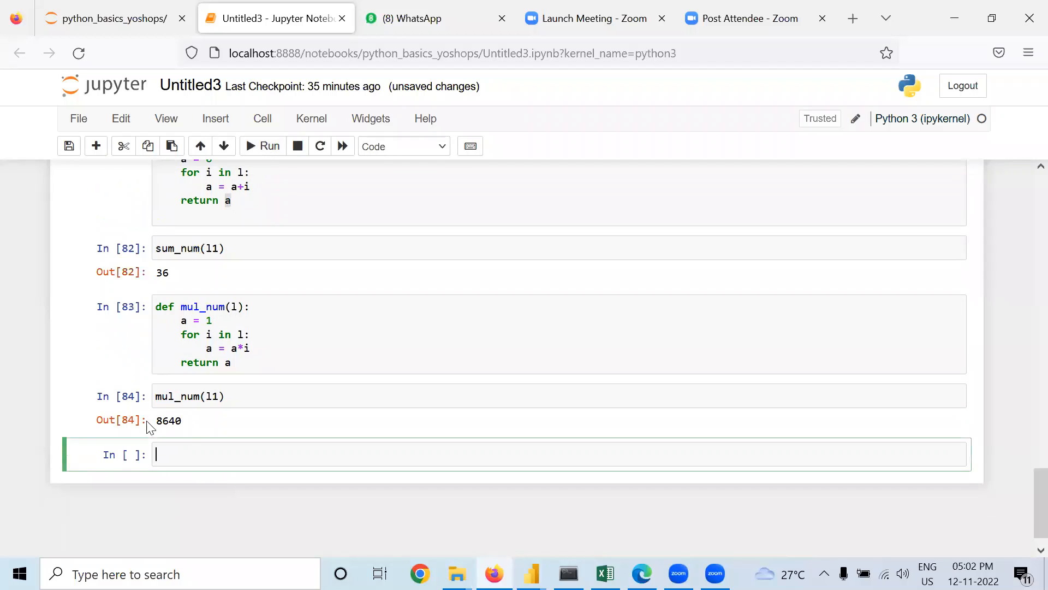
{"action": "scroll", "scroll_direction": "up", "scroll_amount": 3}
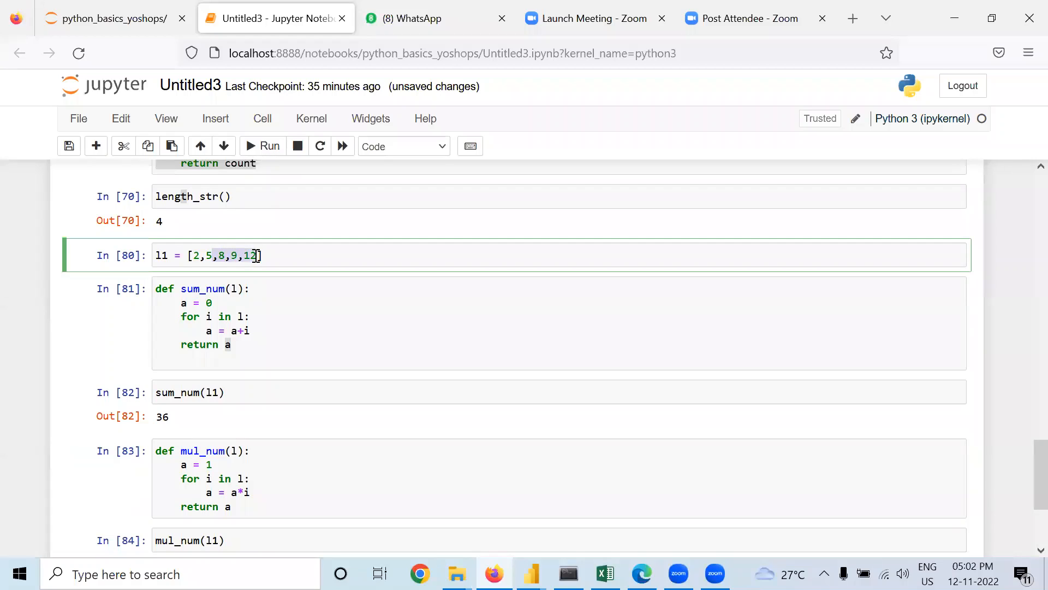
- Shorten l1 to [2,5,9] and rerun mul_num(l1), which now returns 90
{"action": "key", "text": "Backspace"}
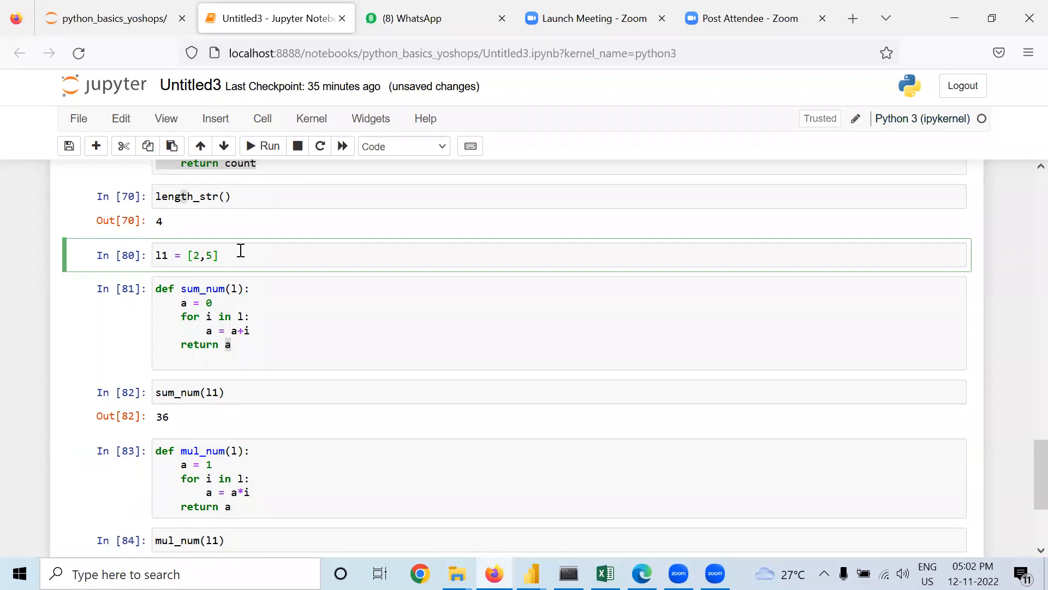
{"action": "left_click", "coordinate": [269, 146]}
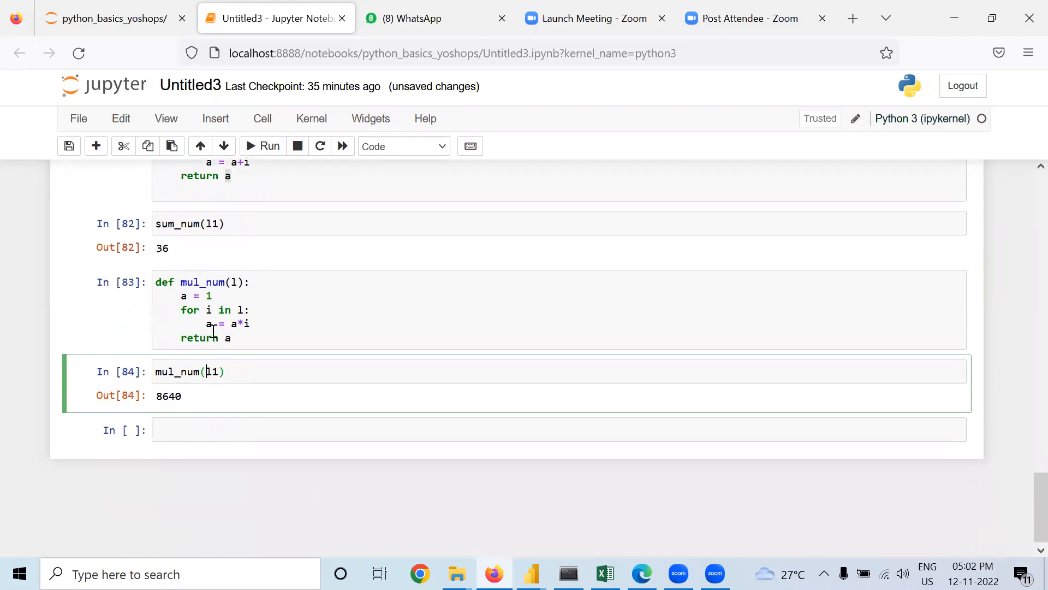
{"action": "left_click", "coordinate": [270, 145]}
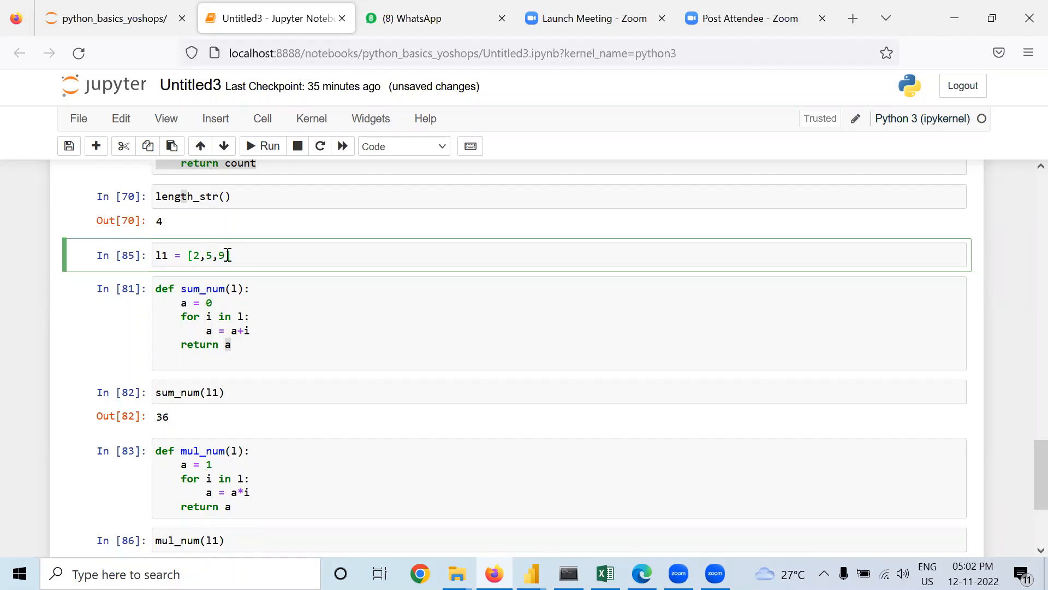
{"action": "scroll", "scroll_direction": "down", "scroll_amount": 3}
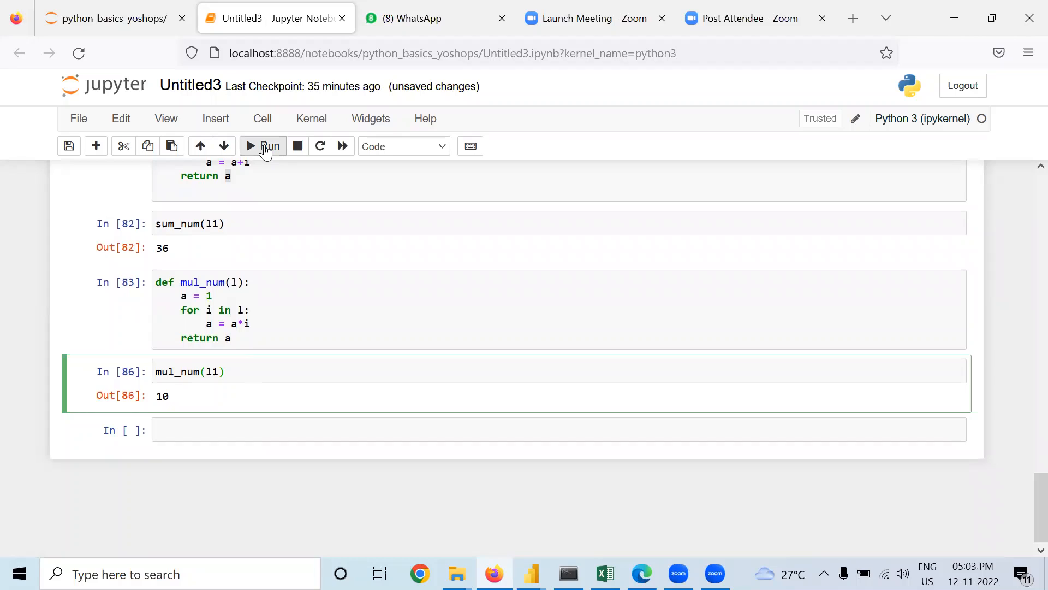
{"action": "left_click", "coordinate": [268, 145]}
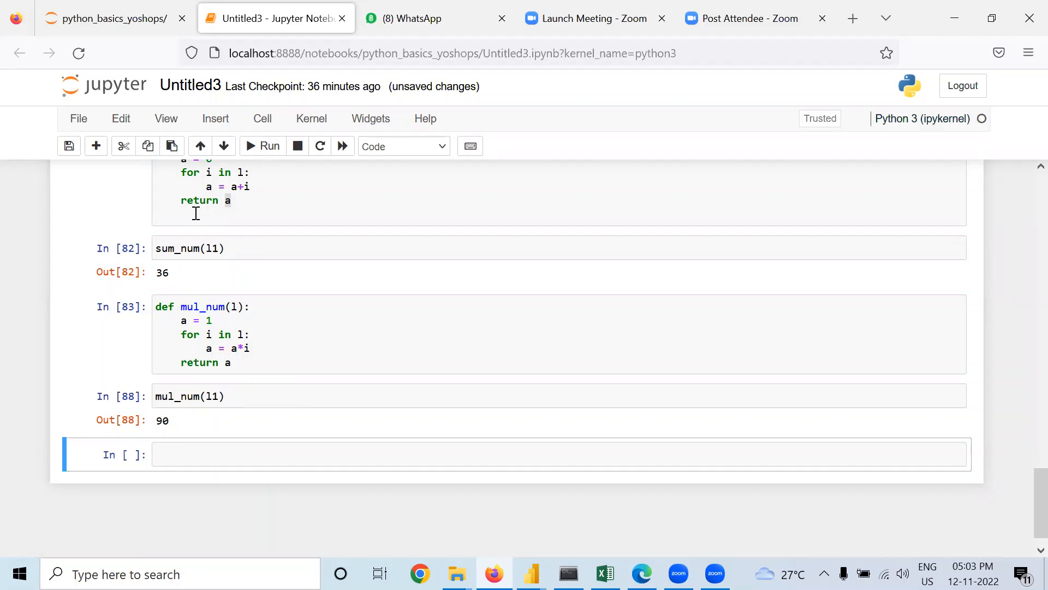
{"action": "scroll", "scroll_direction": "up", "scroll_amount": 3}
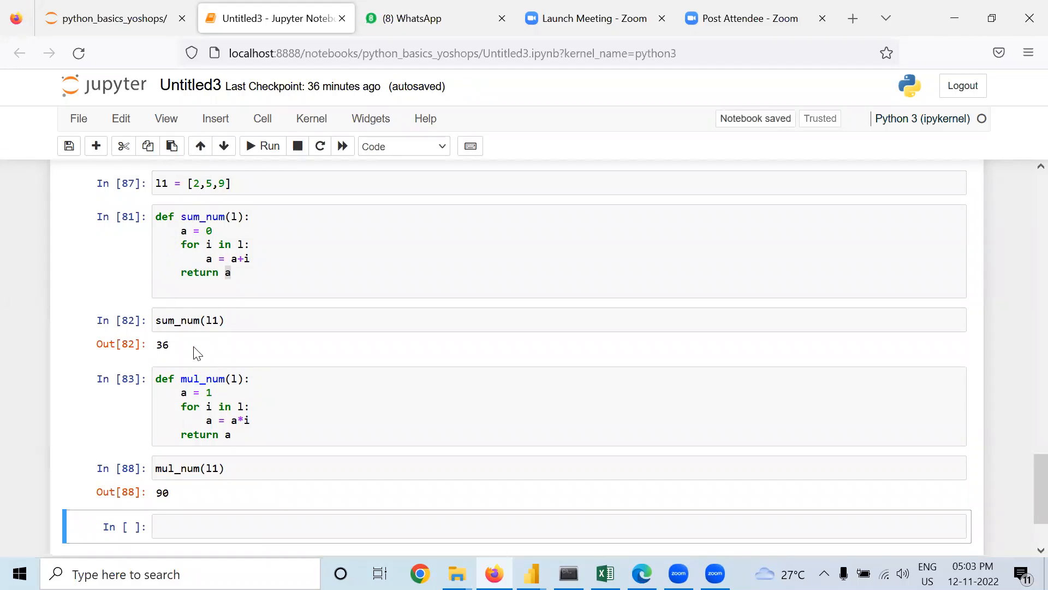
{"action": "scroll", "scroll_direction": "up", "scroll_amount": 3}
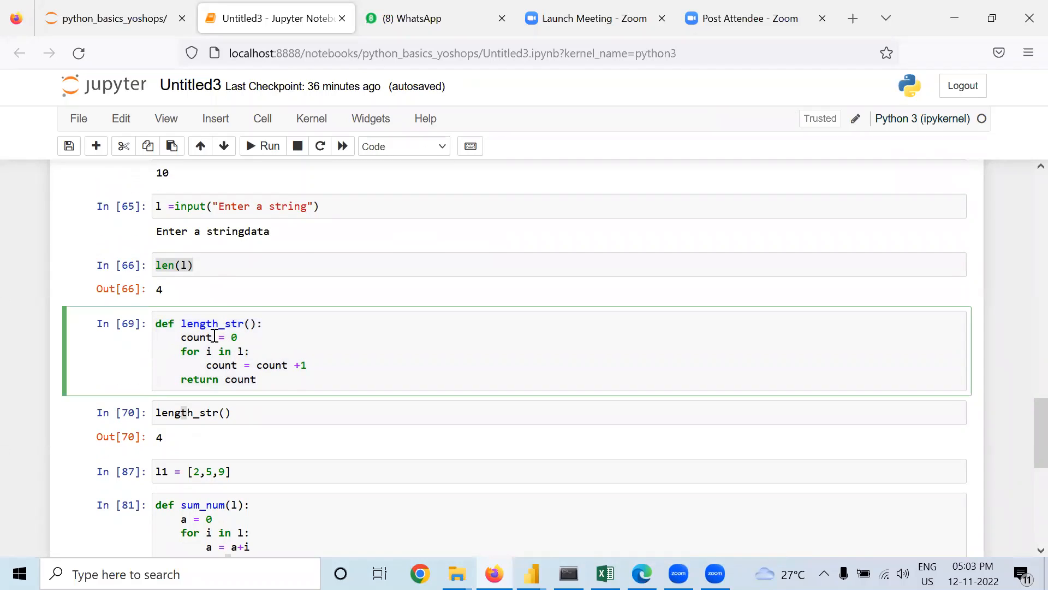
{"action": "mouse_move", "coordinate": [195, 365]}
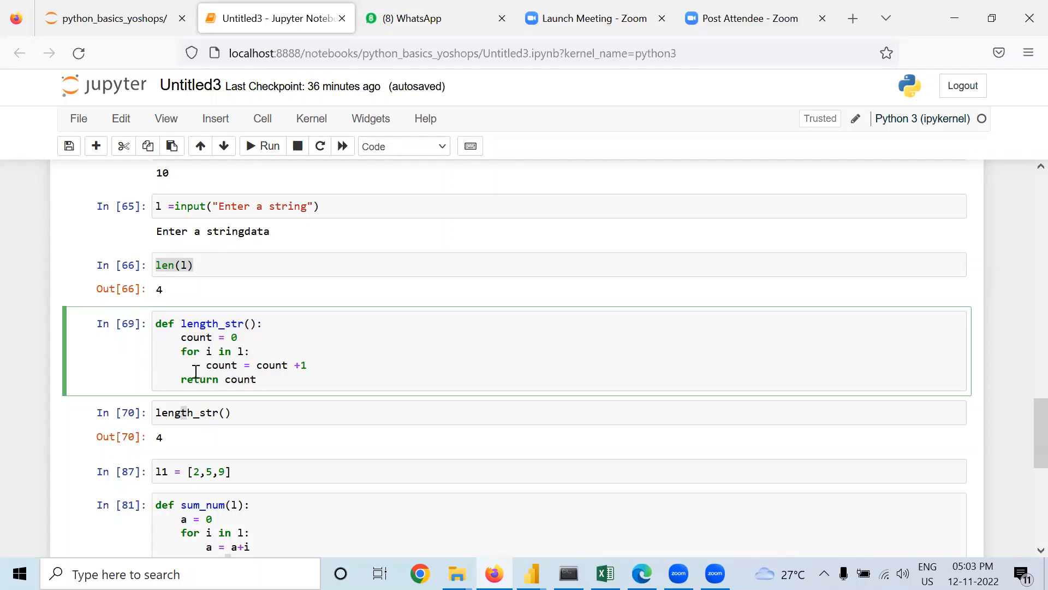
{"action": "mouse_move", "coordinate": [313, 369]}
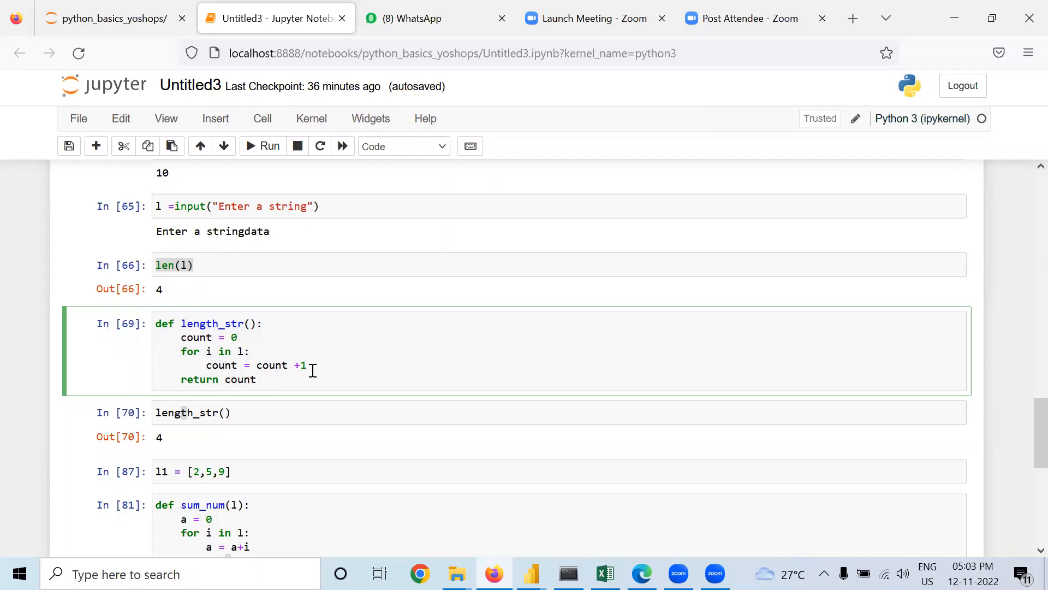
{"action": "scroll", "scroll_direction": "down", "scroll_amount": 3}
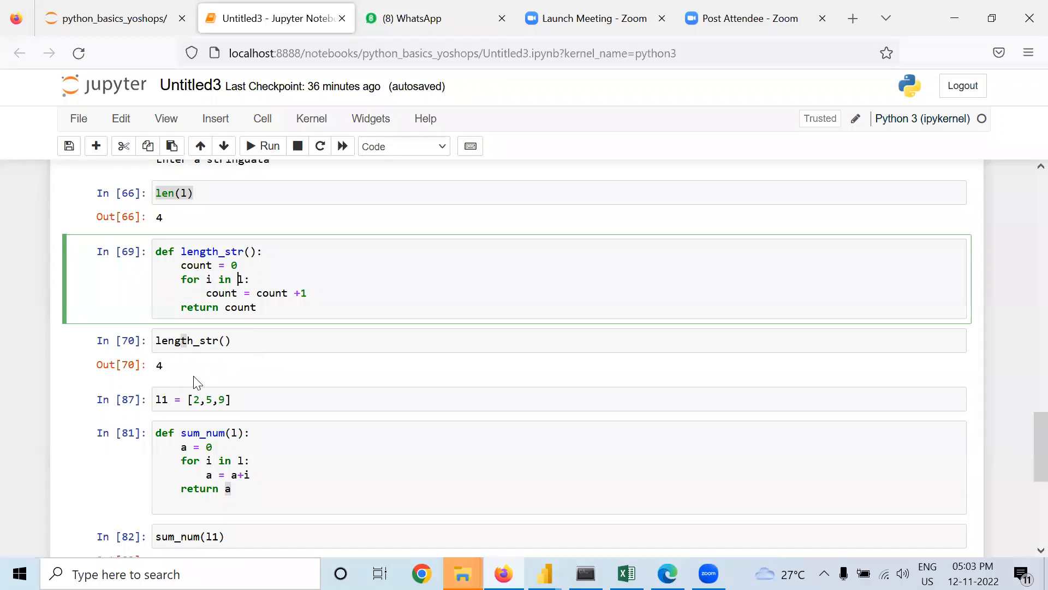
{"action": "mouse_move", "coordinate": [341, 377]}
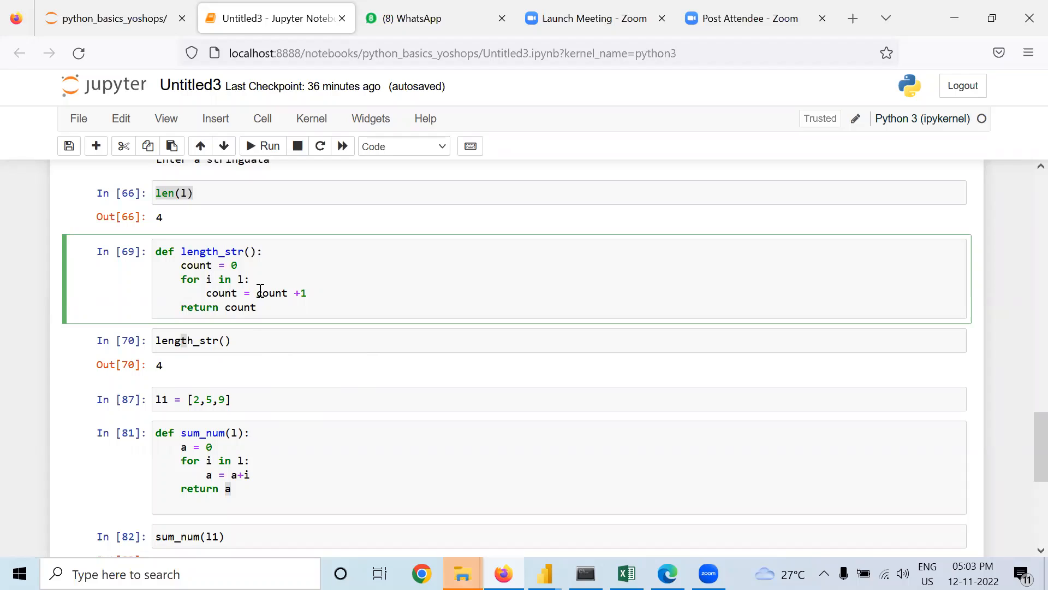
{"action": "mouse_move", "coordinate": [302, 287]}
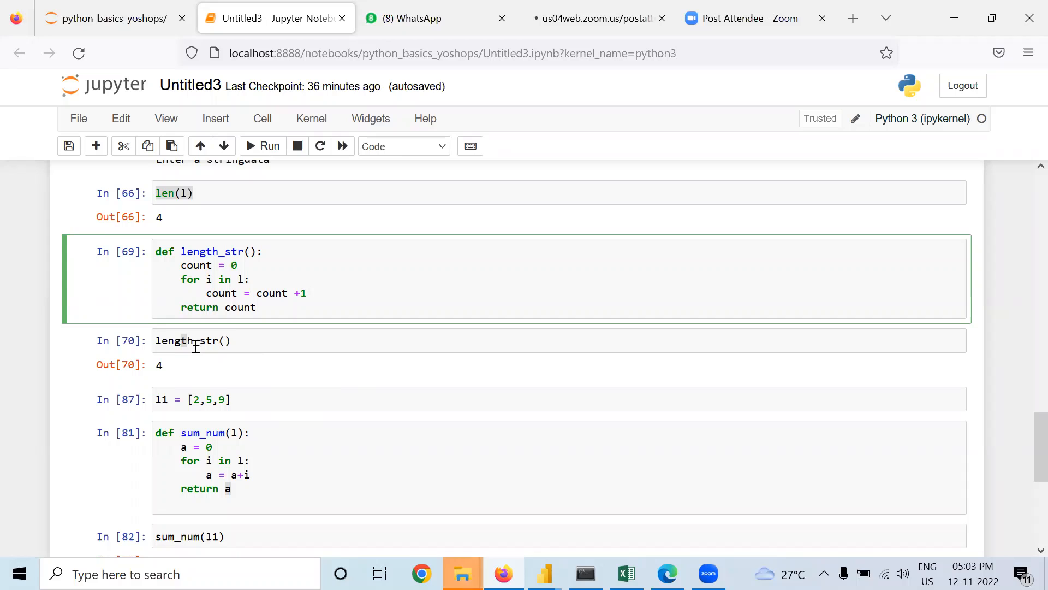
{"action": "scroll", "scroll_direction": "down", "scroll_amount": 3}
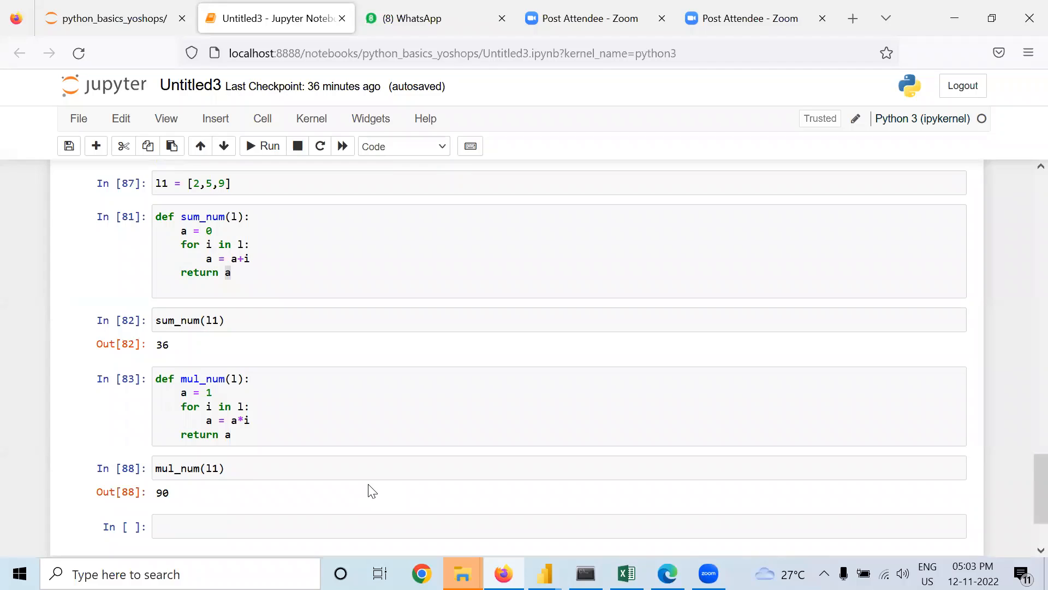
{"action": "mouse_move", "coordinate": [359, 491]}
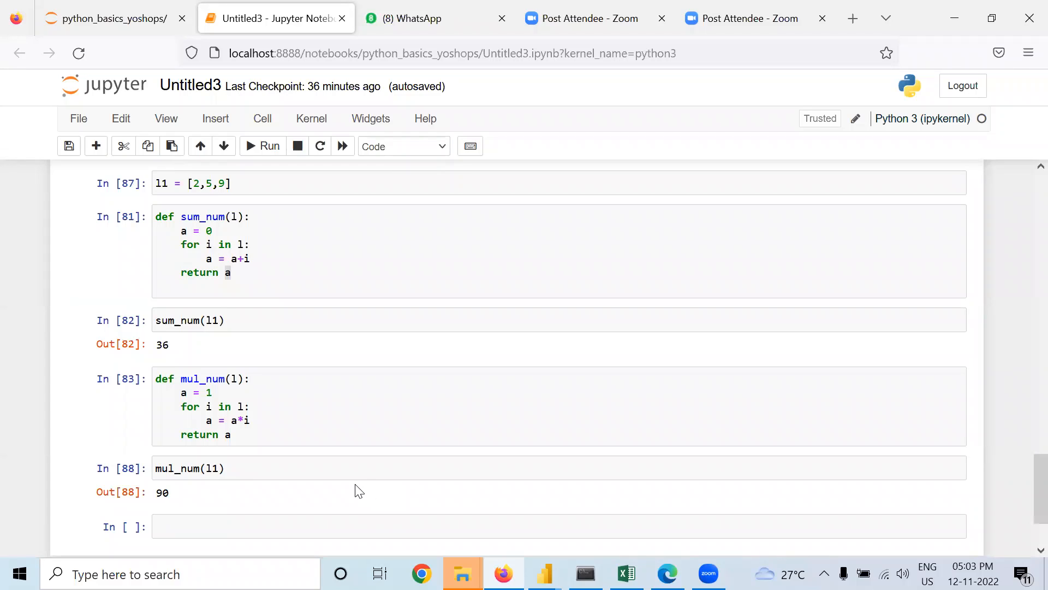
{"action": "mouse_move", "coordinate": [535, 519]}
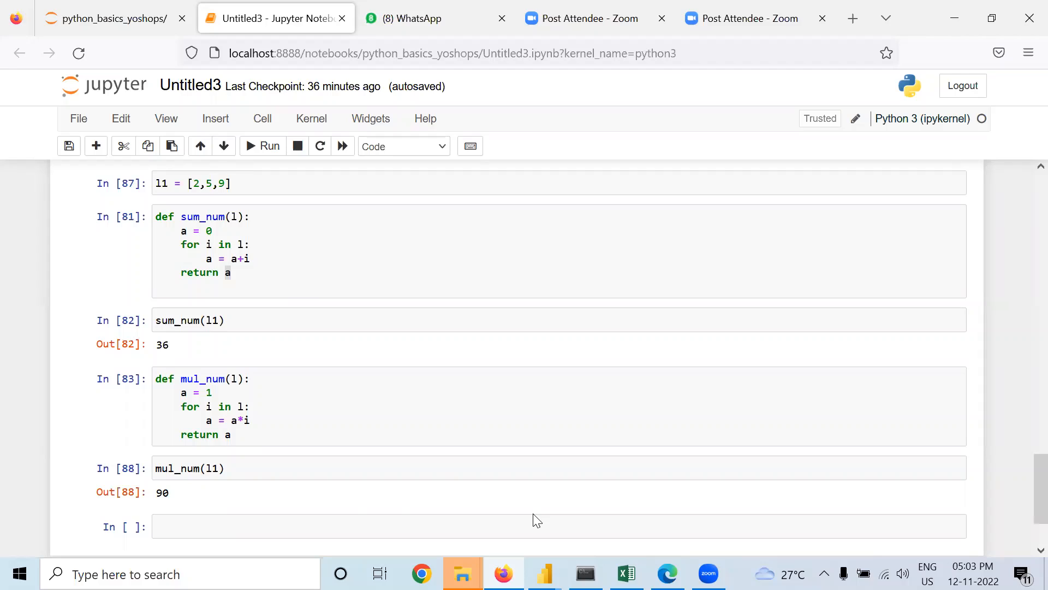
{"action": "mouse_move", "coordinate": [438, 476]}
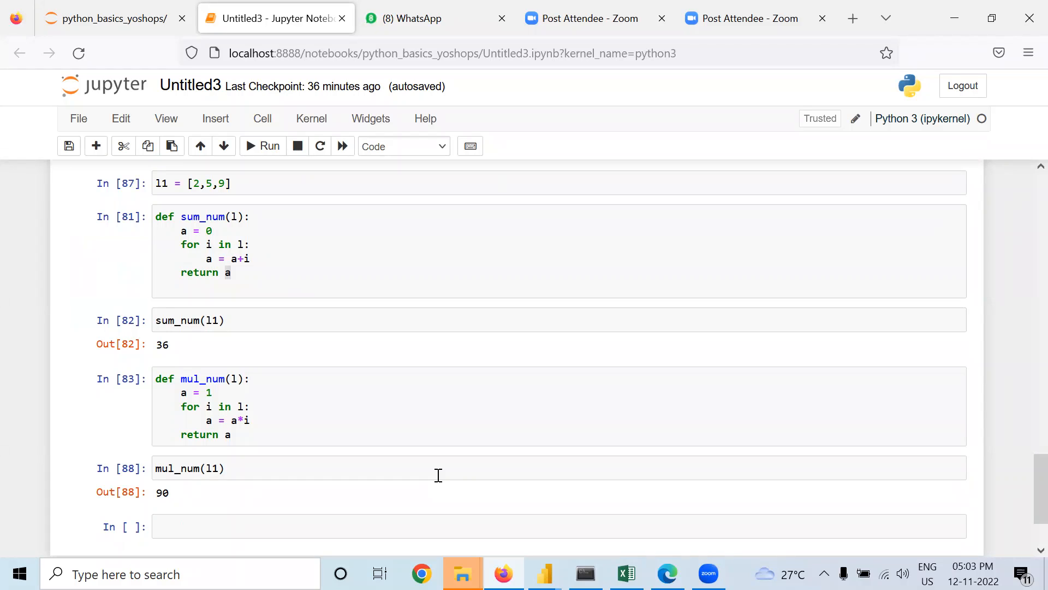
{"action": "mouse_move", "coordinate": [223, 204]}
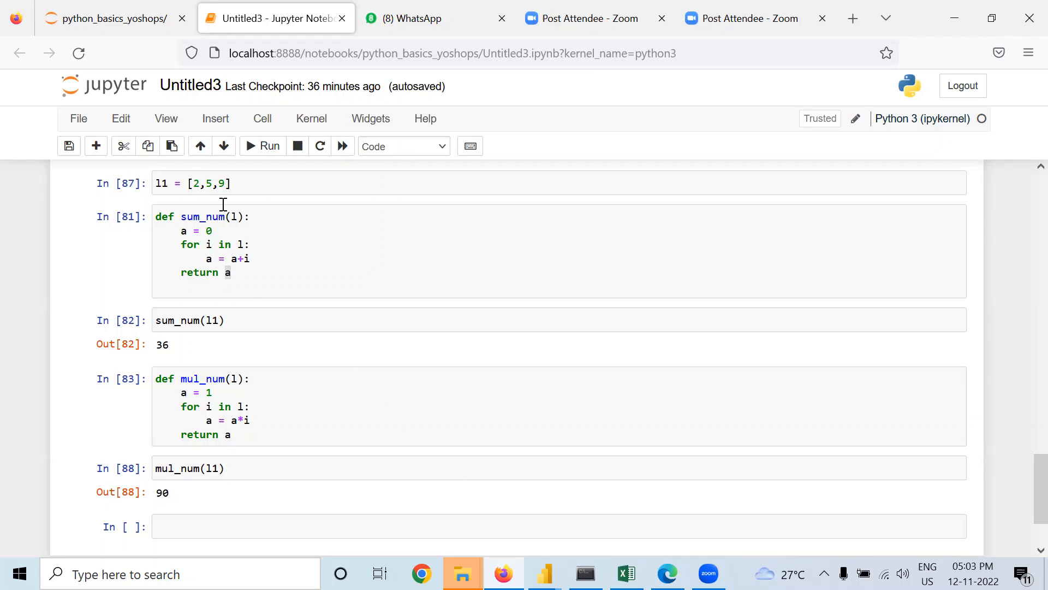
{"action": "mouse_move", "coordinate": [201, 244]}
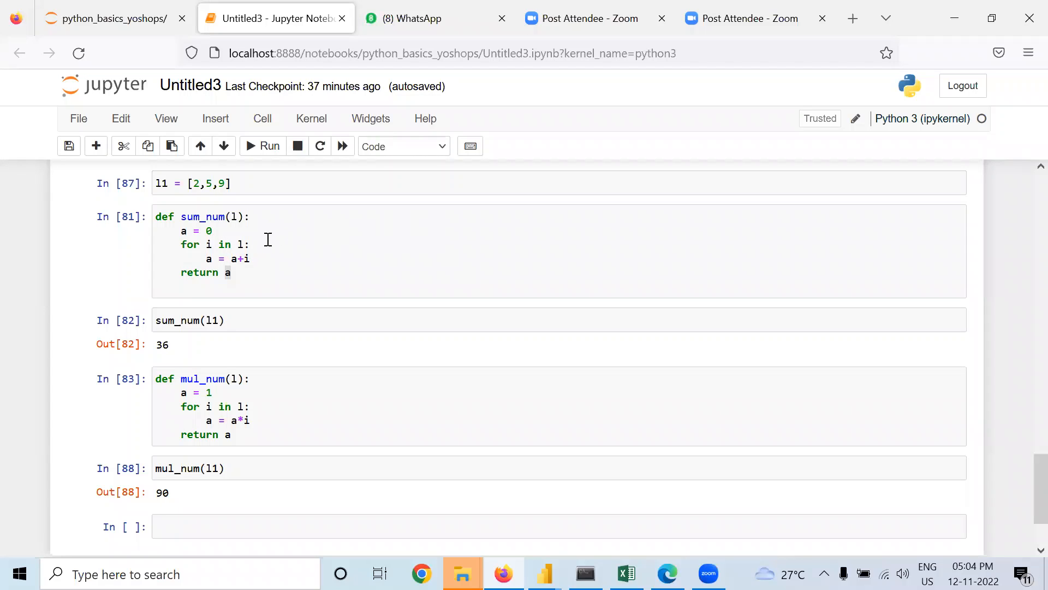
{"action": "mouse_move", "coordinate": [316, 211]}
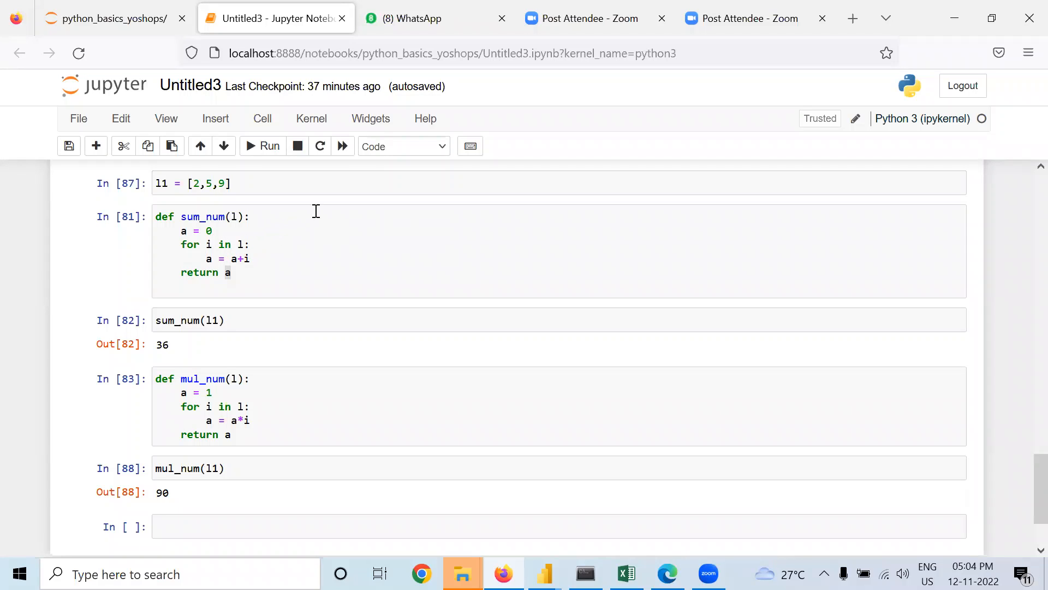